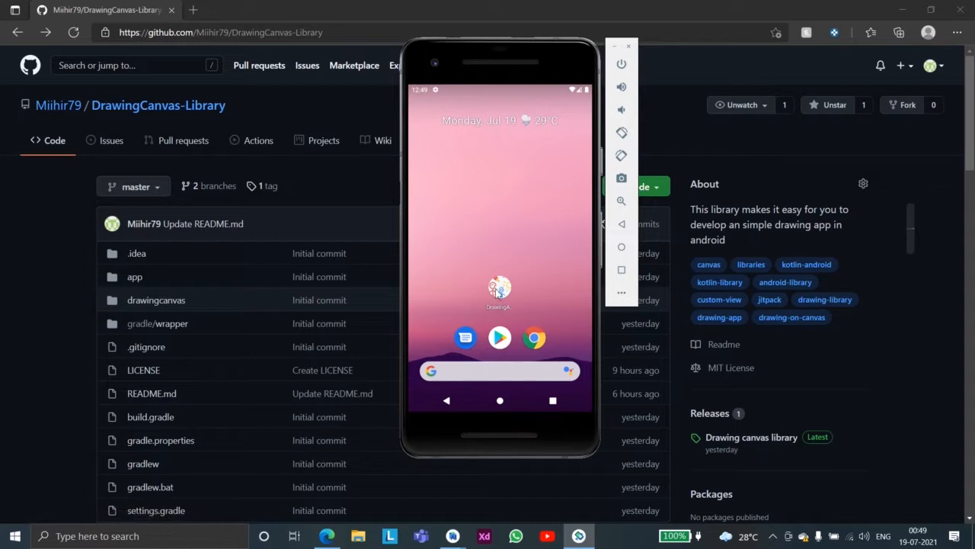
# Launch the drawing app, adjust the Brush Properties size slider and confirm a colour in Pick A Color.
pyautogui.click(499, 288)
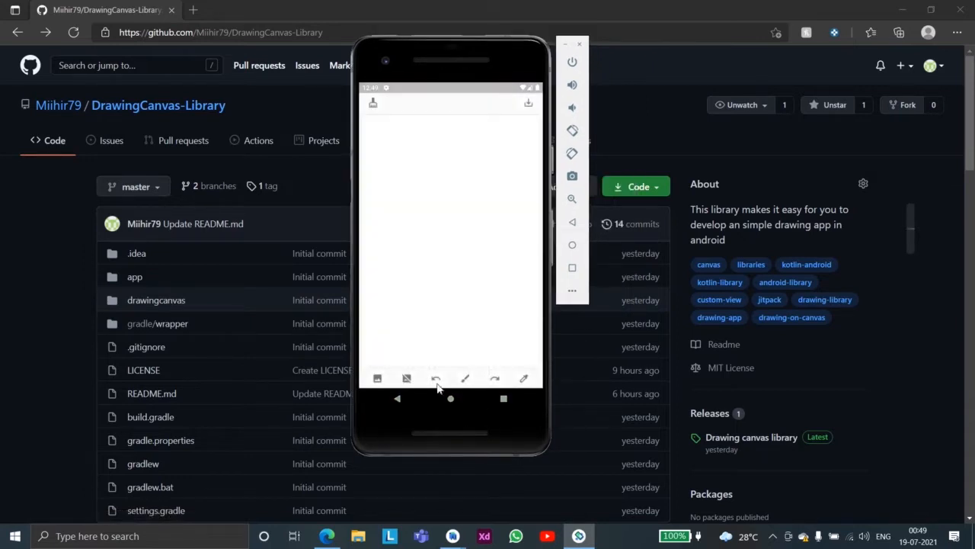
pyautogui.click(465, 378)
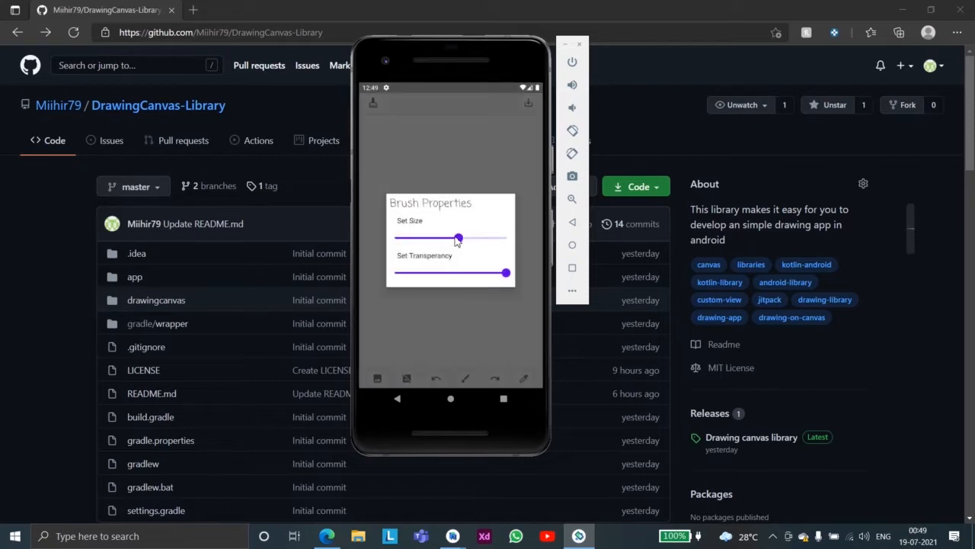
pyautogui.moveTo(458, 238); pyautogui.dragTo(418, 238)
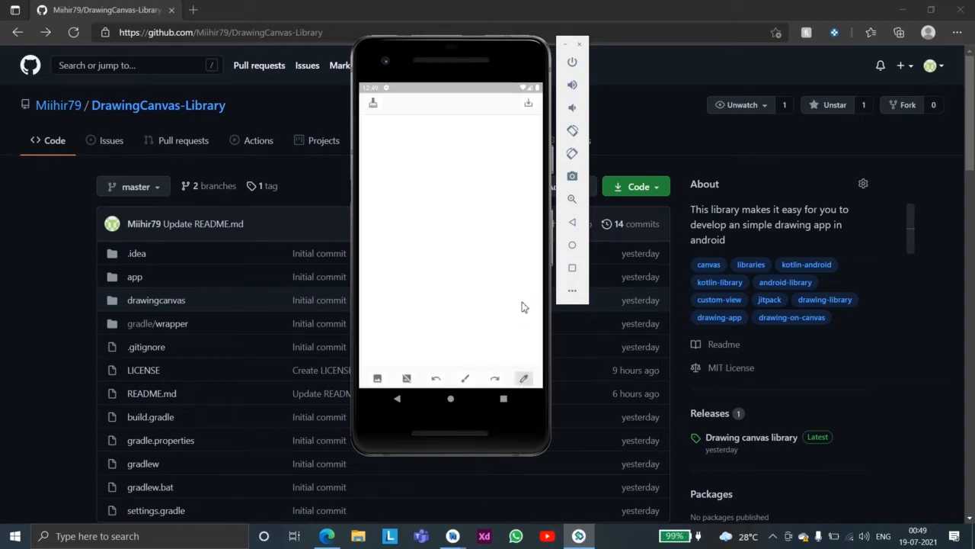
pyautogui.click(525, 378)
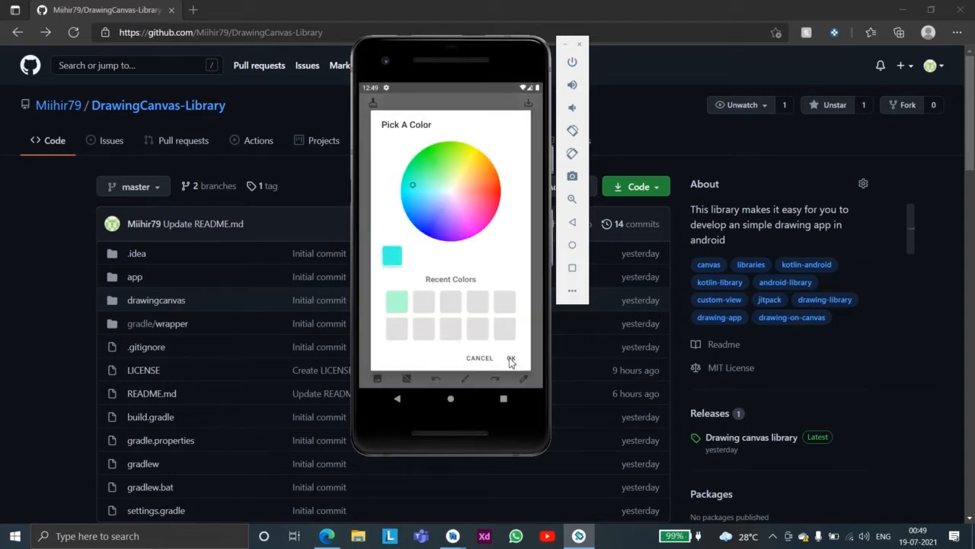
pyautogui.click(511, 358)
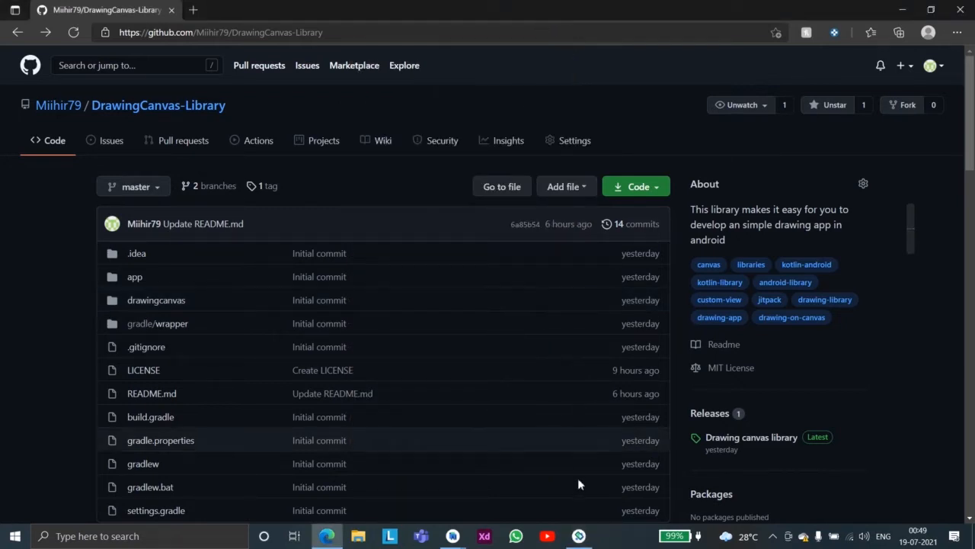
pyautogui.click(453, 536)
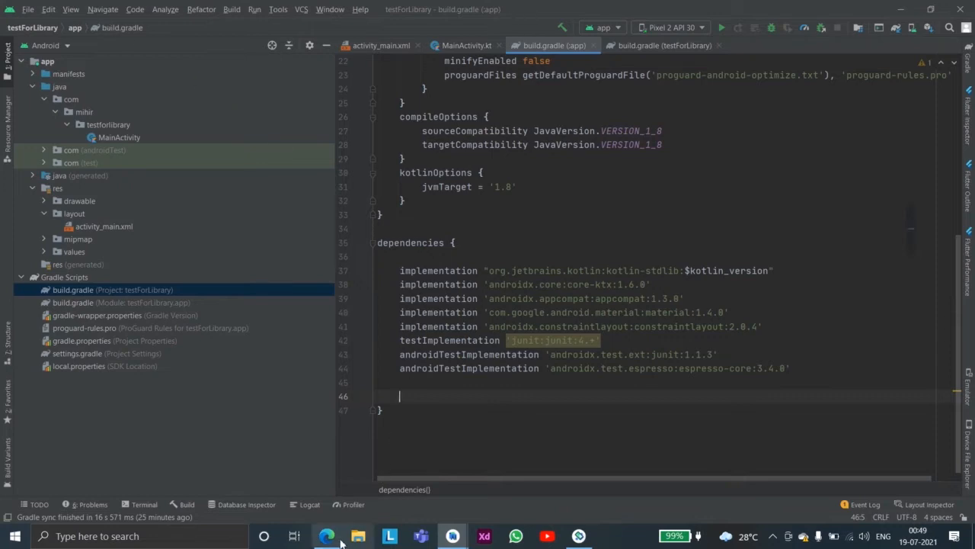
pyautogui.click(326, 537)
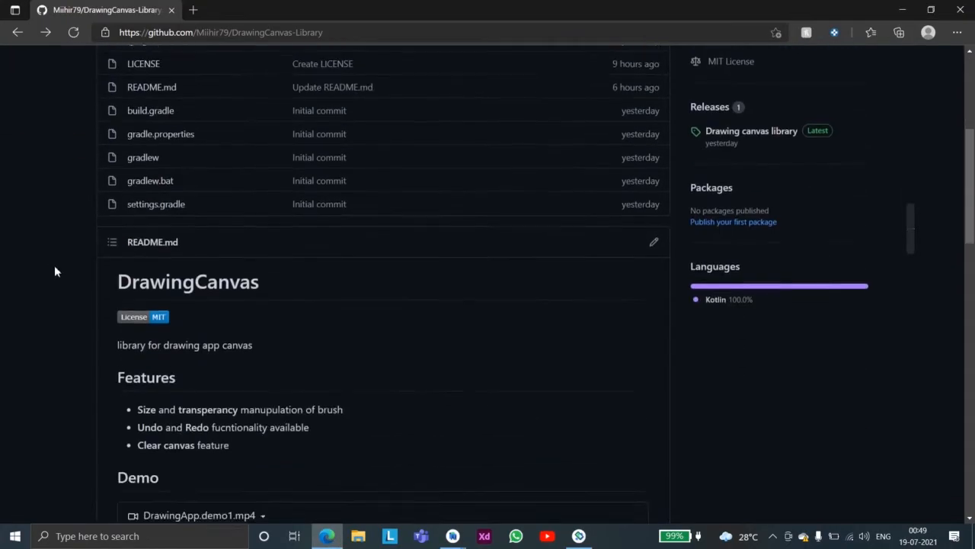
pyautogui.scroll(-3)
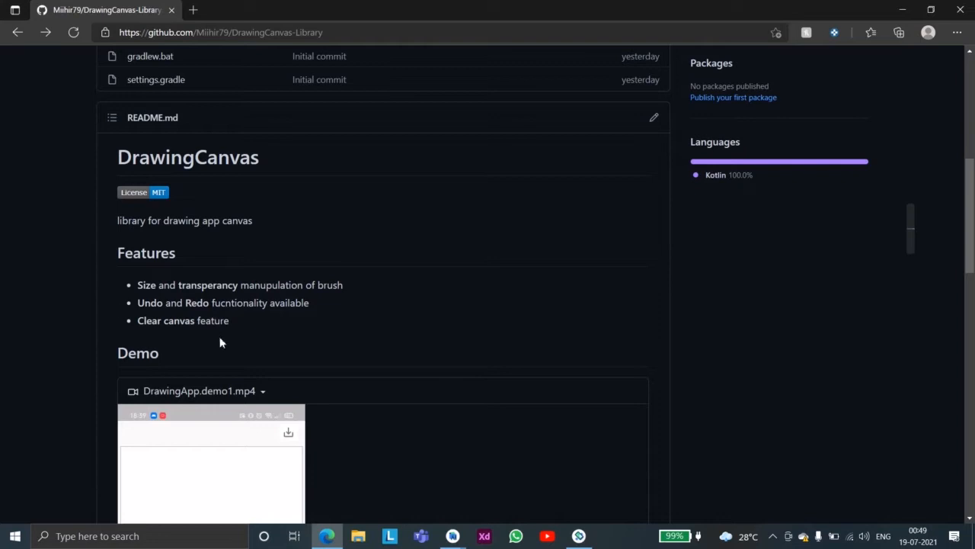
pyautogui.scroll(-3)
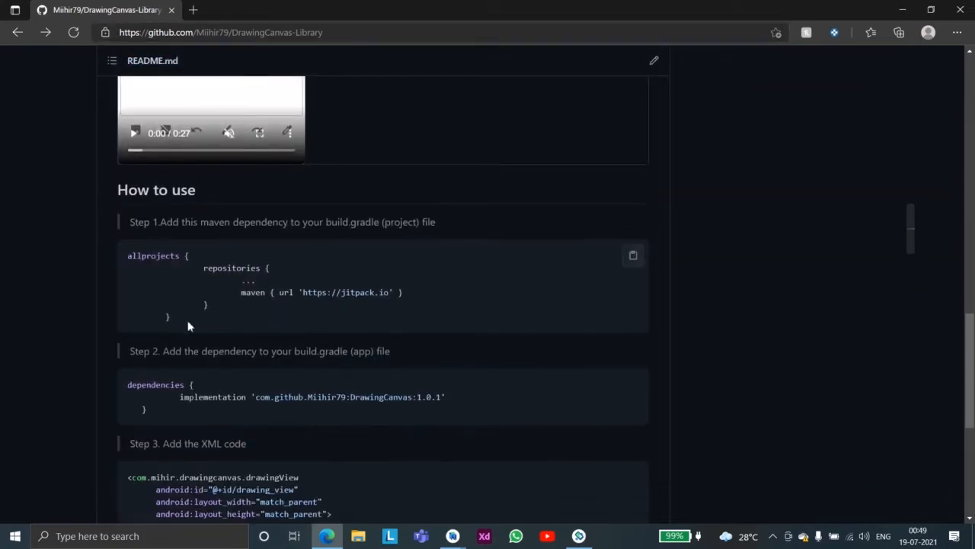
pyautogui.doubleClick(253, 292)
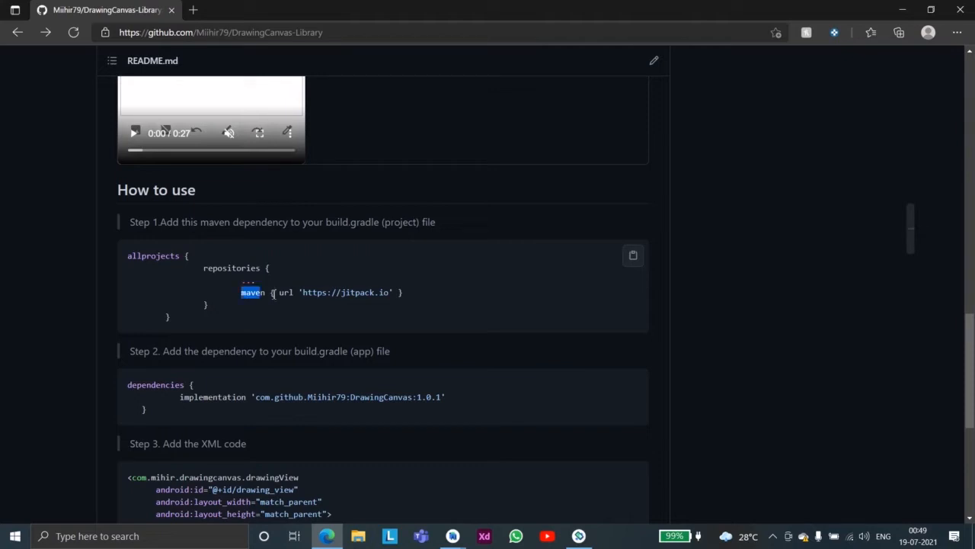
pyautogui.tripleClick(320, 292)
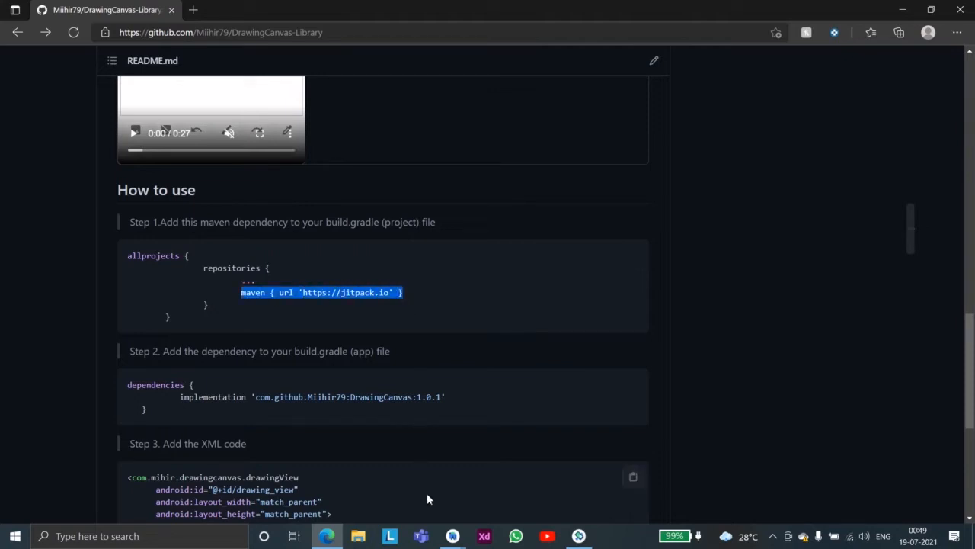
pyautogui.click(452, 536)
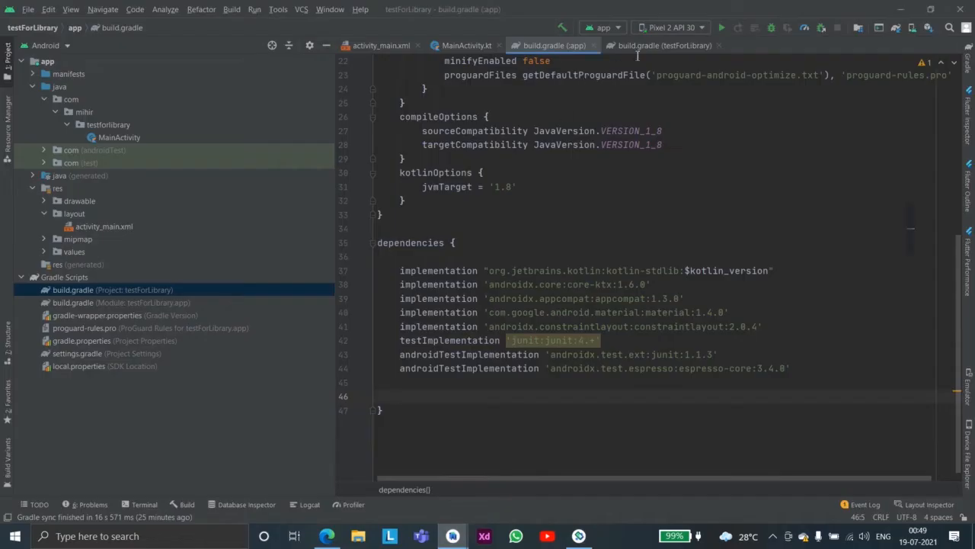
# Add the JitPack maven repository and the DrawingCanvas:1.0.1 implementation dependency, then start Gradle sync.
pyautogui.click(661, 45)
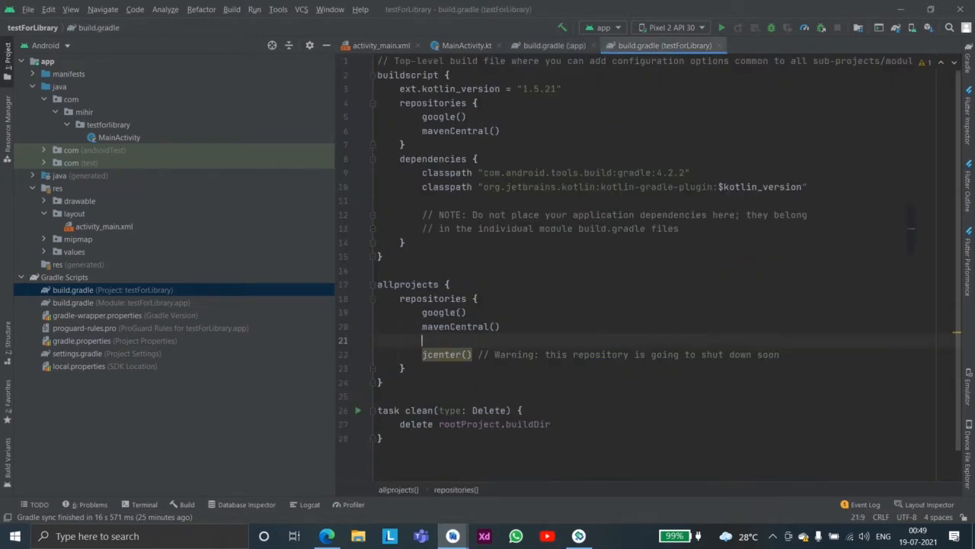
pyautogui.write("maven { url 'https://jitpack.io' }")
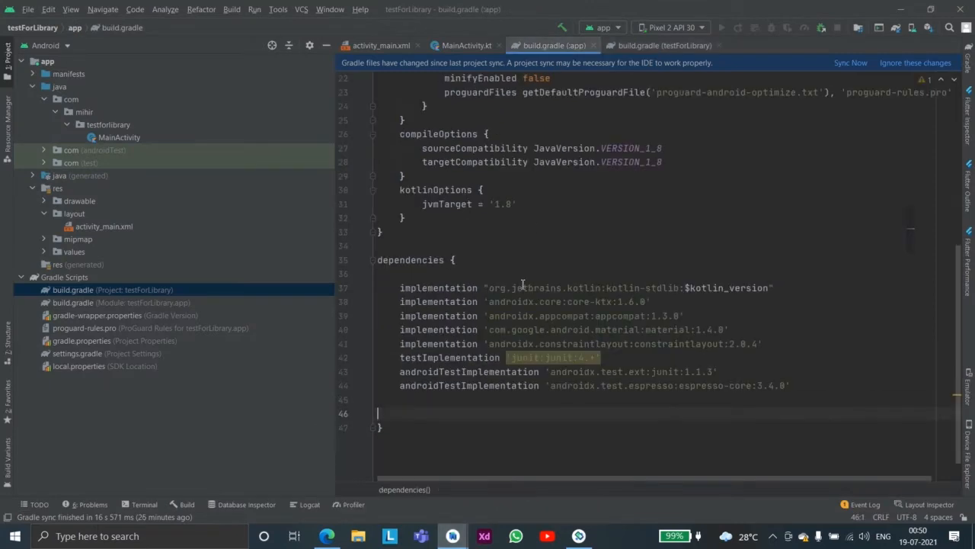
pyautogui.write("implementation 'com.github.Miihir79:DrawingCanvas:1.0.1'")
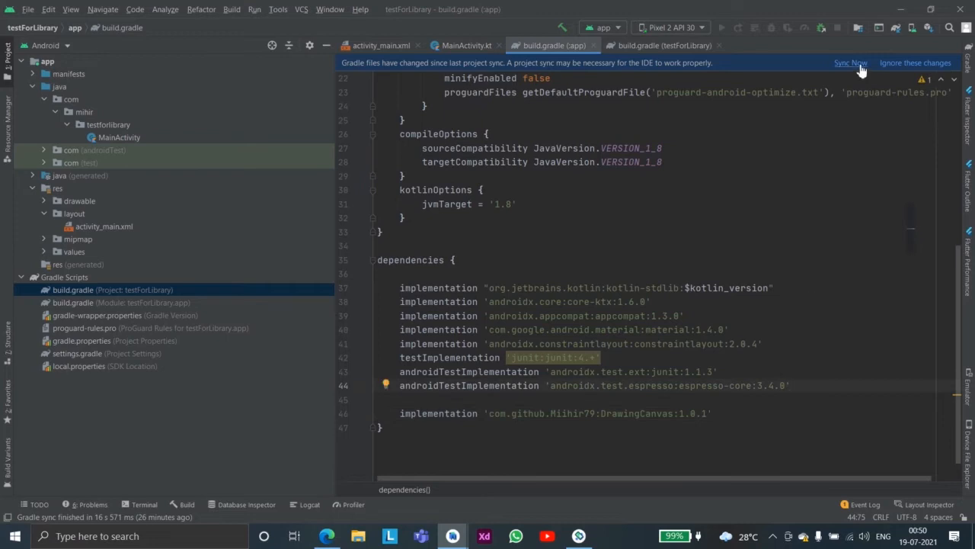
pyautogui.click(850, 63)
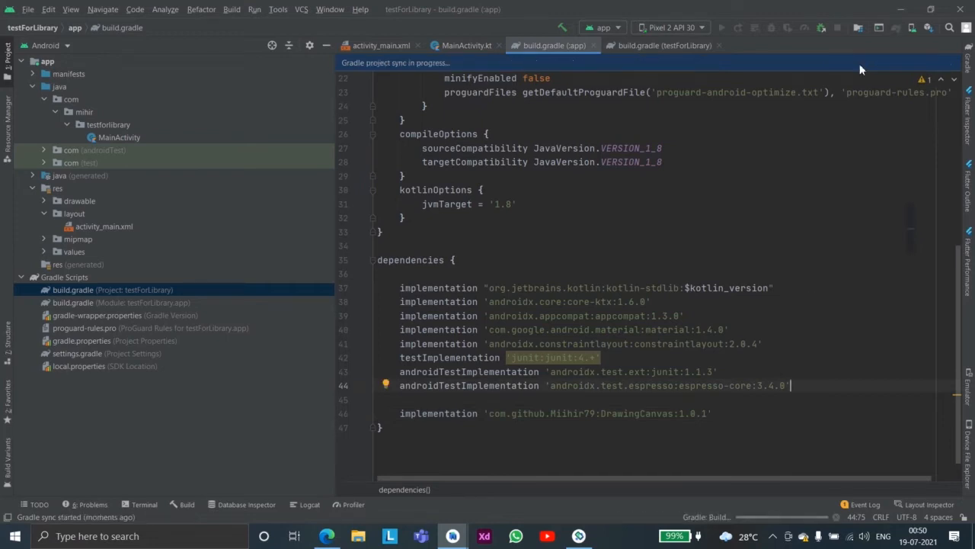
pyautogui.moveTo(660, 497)
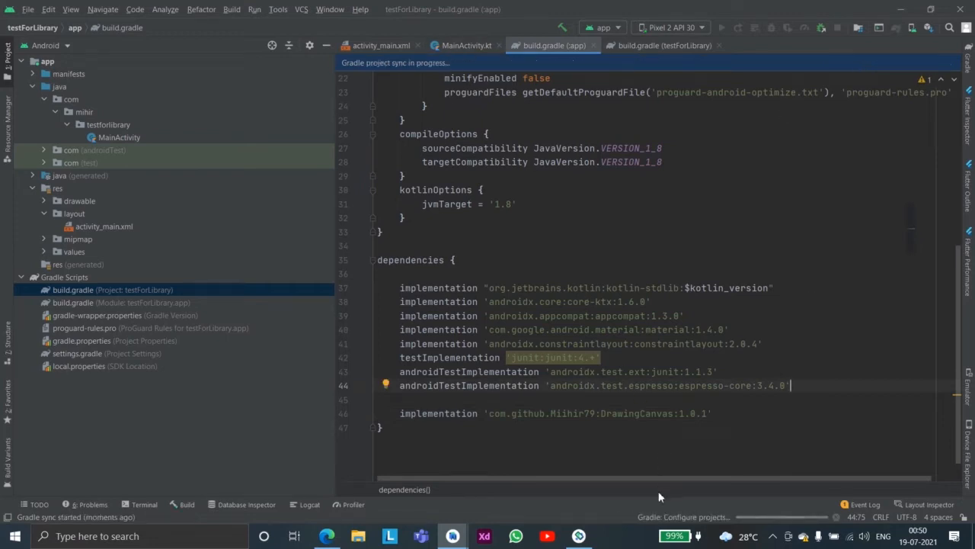
pyautogui.click(663, 45)
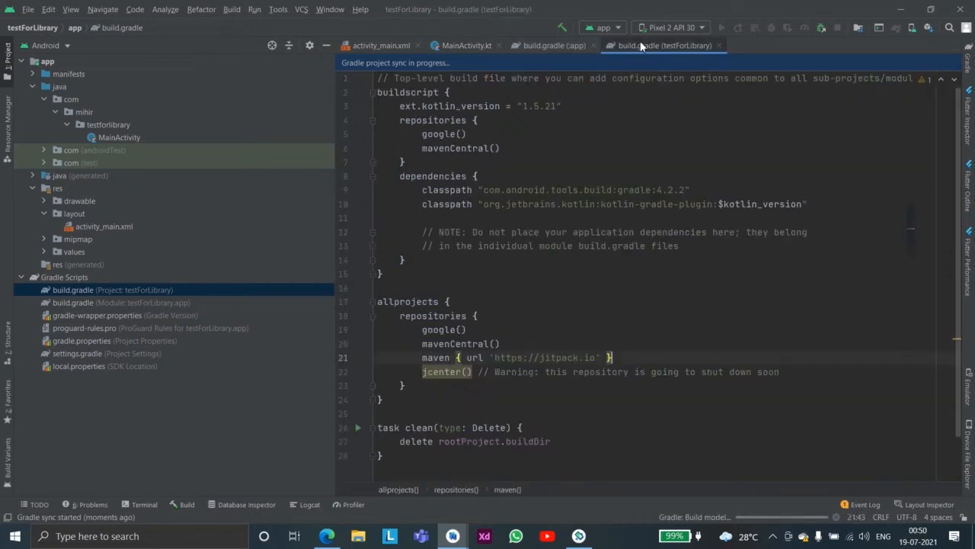
pyautogui.click(554, 46)
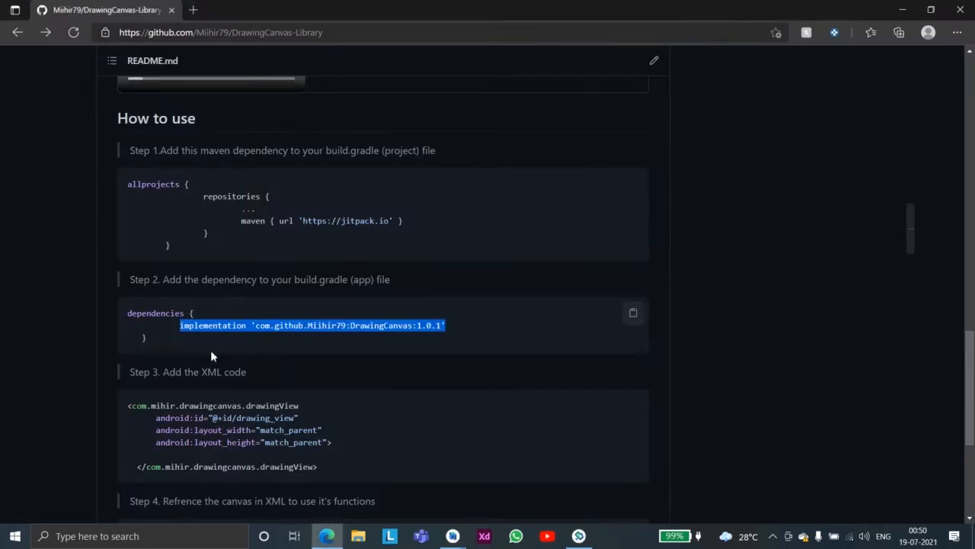
# Scroll to README Steps 3 and 4, highlighting drawing_view, setBrushAlpha and setSizeForBrush.
pyautogui.scroll(-3)
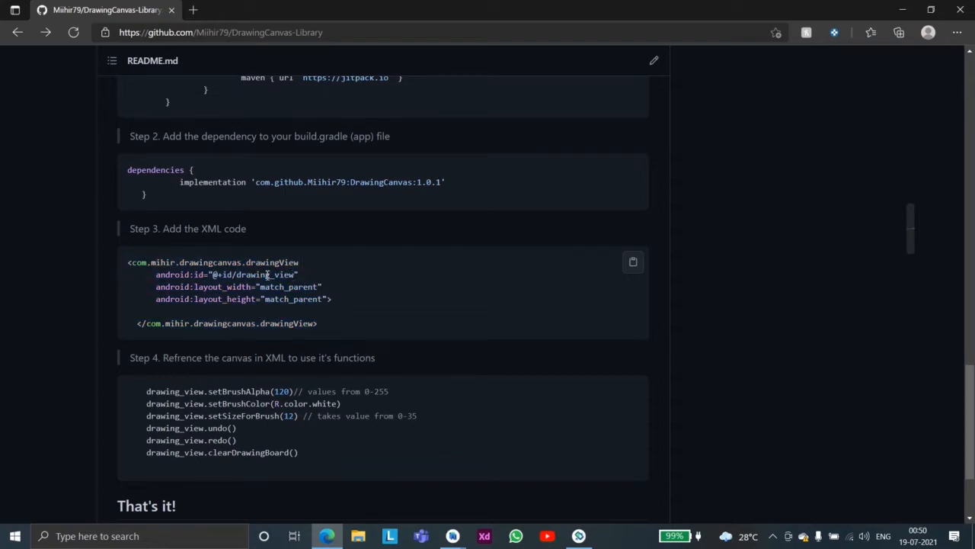
pyautogui.doubleClick(262, 275)
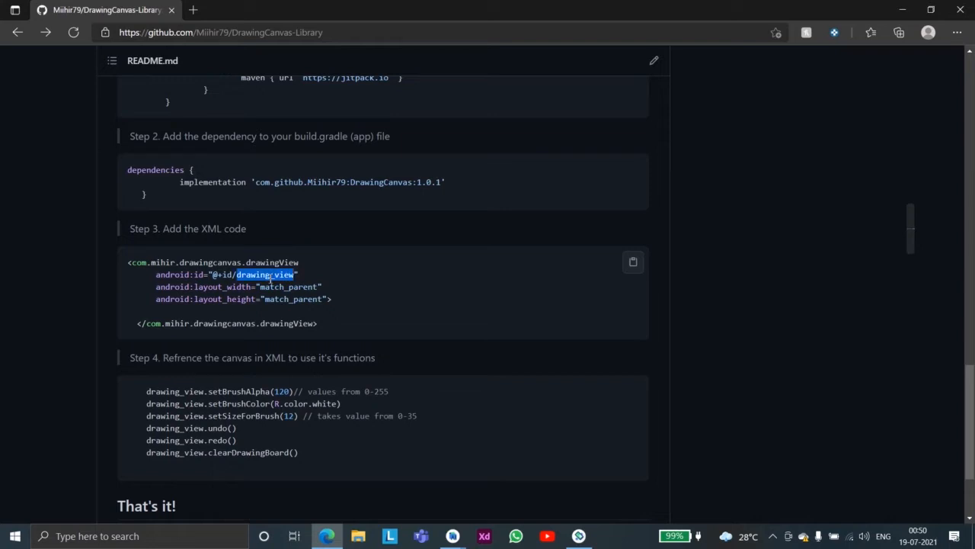
pyautogui.scroll(-3)
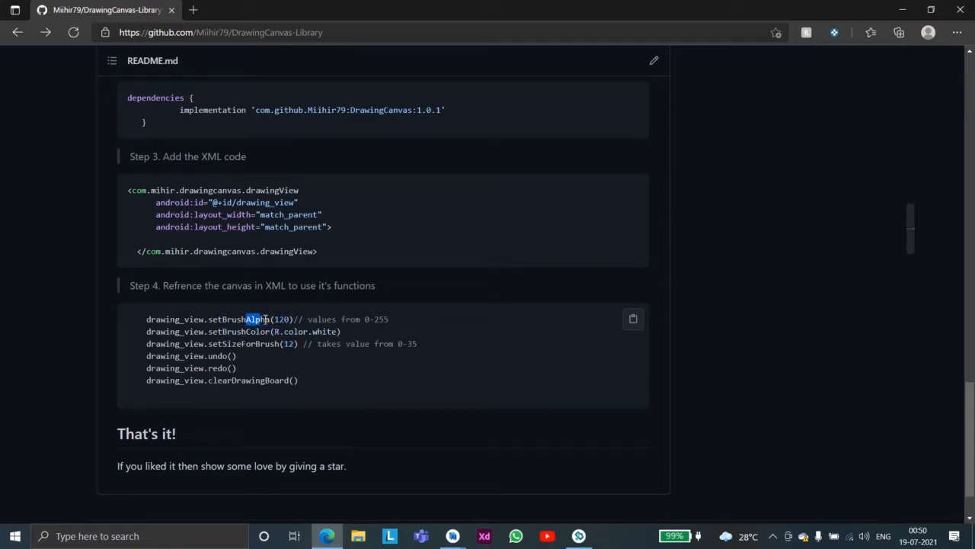
pyautogui.doubleClick(259, 330)
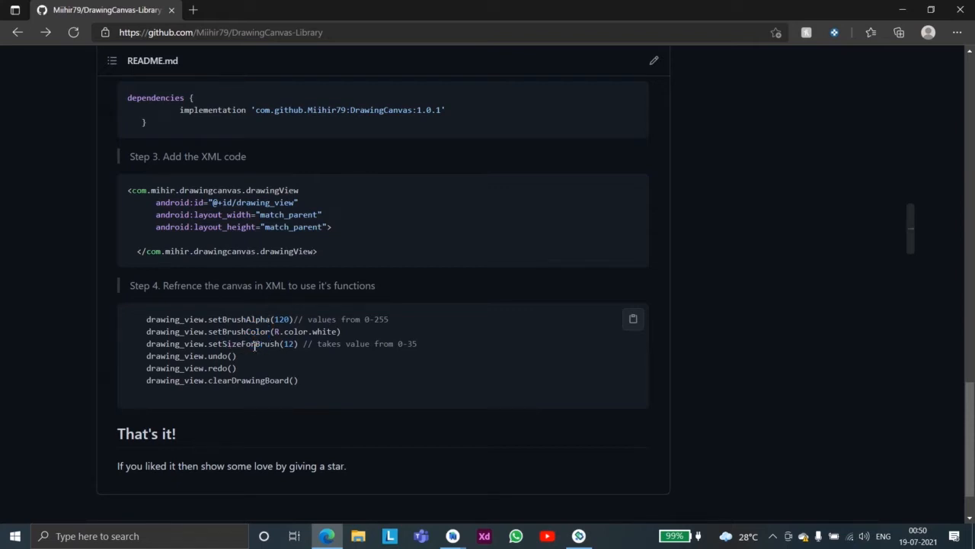
pyautogui.doubleClick(223, 356)
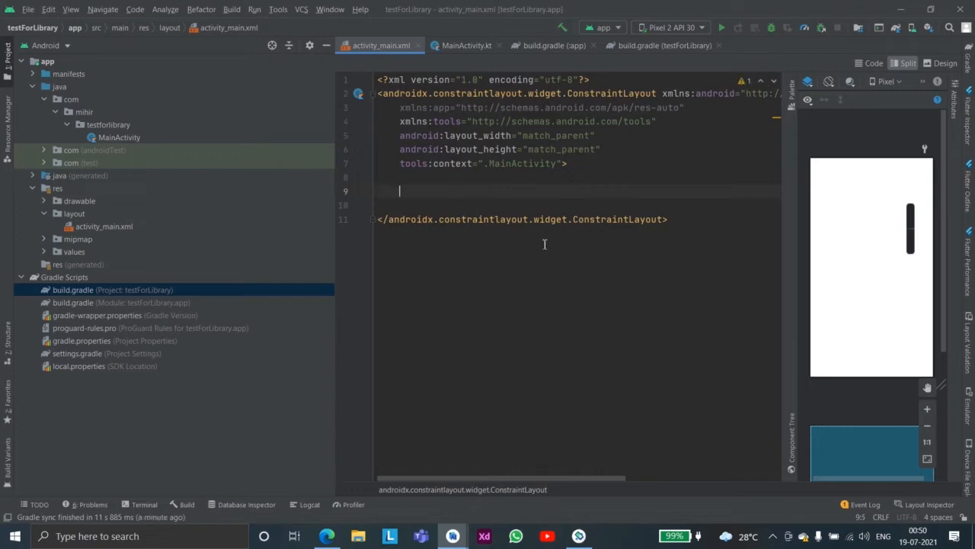
# Add a <com.mihir.drawingcanvas.drawingView> with match_parent width and height to activity_main.xml.
pyautogui.write('<')
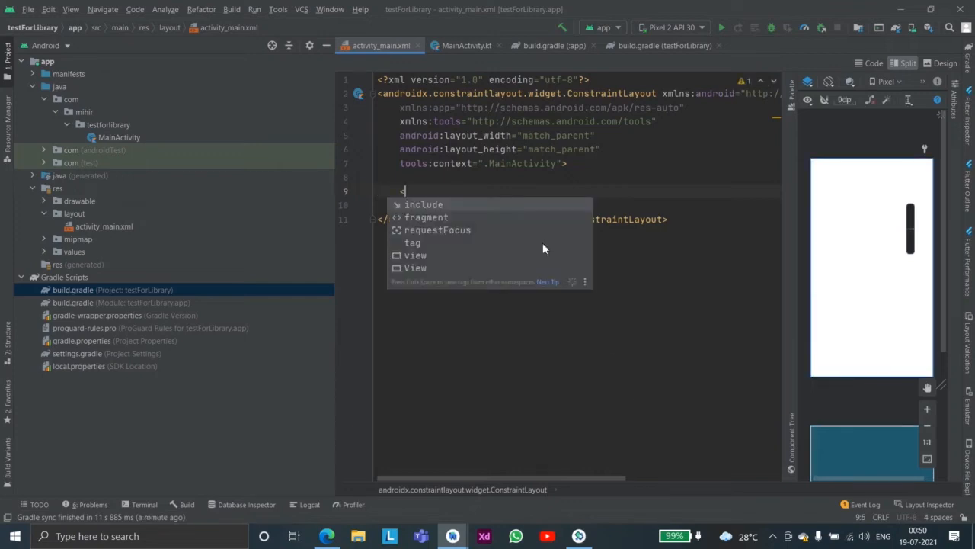
pyautogui.write('com')
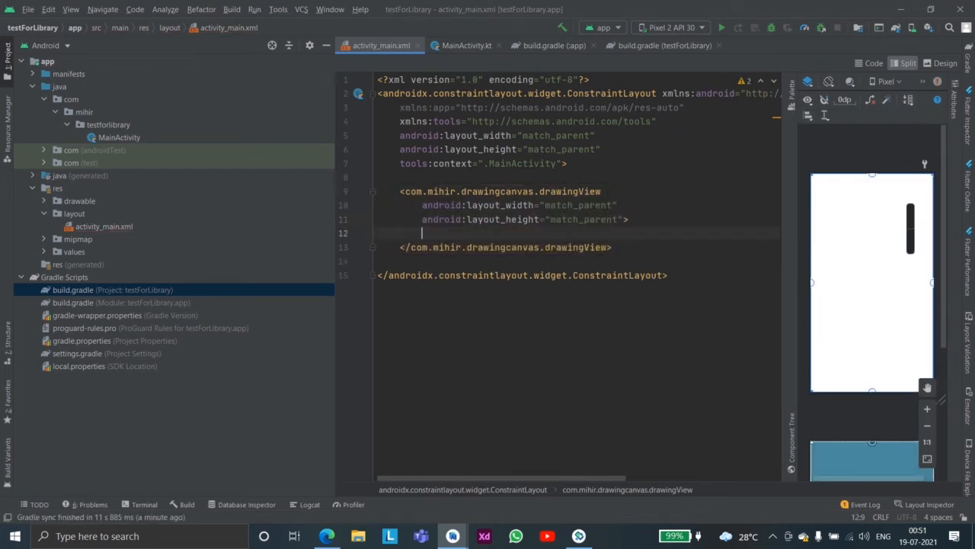
pyautogui.click(943, 64)
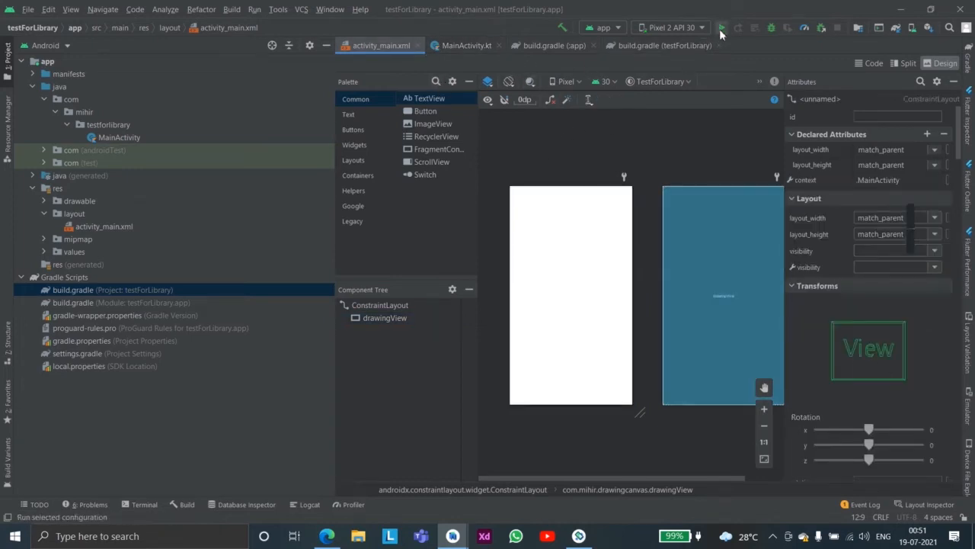
# Run the app, then add android:id="@+id/drawing_view" to the drawingView element.
pyautogui.click(720, 27)
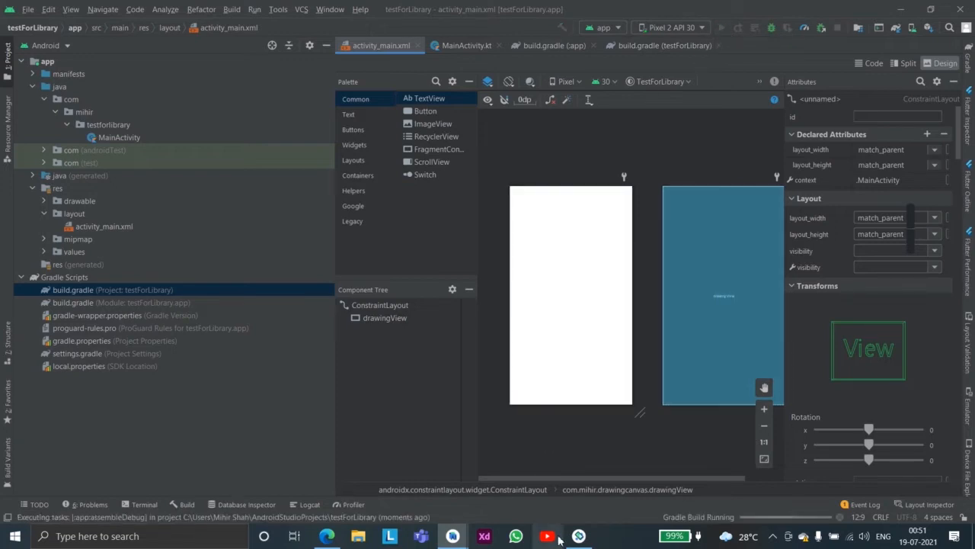
pyautogui.moveTo(521, 134)
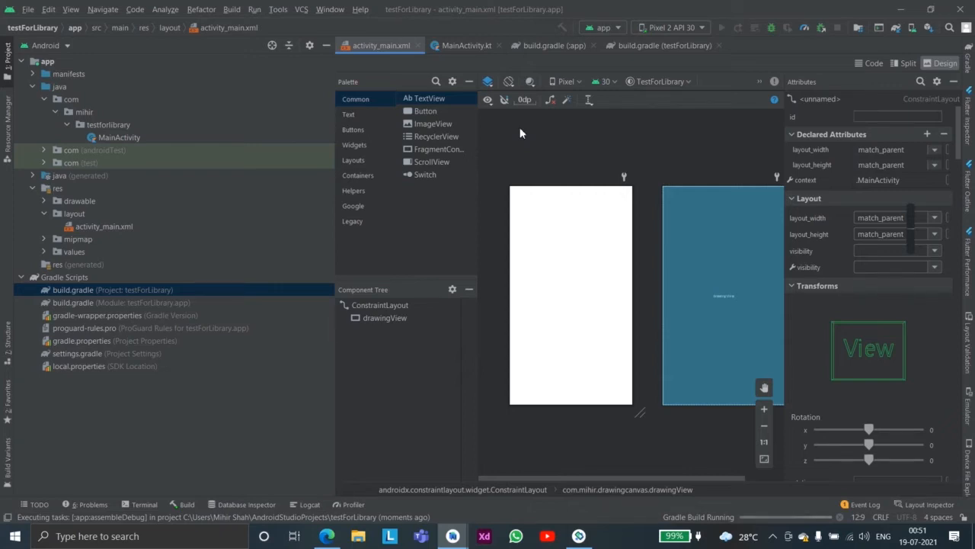
pyautogui.moveTo(503, 277)
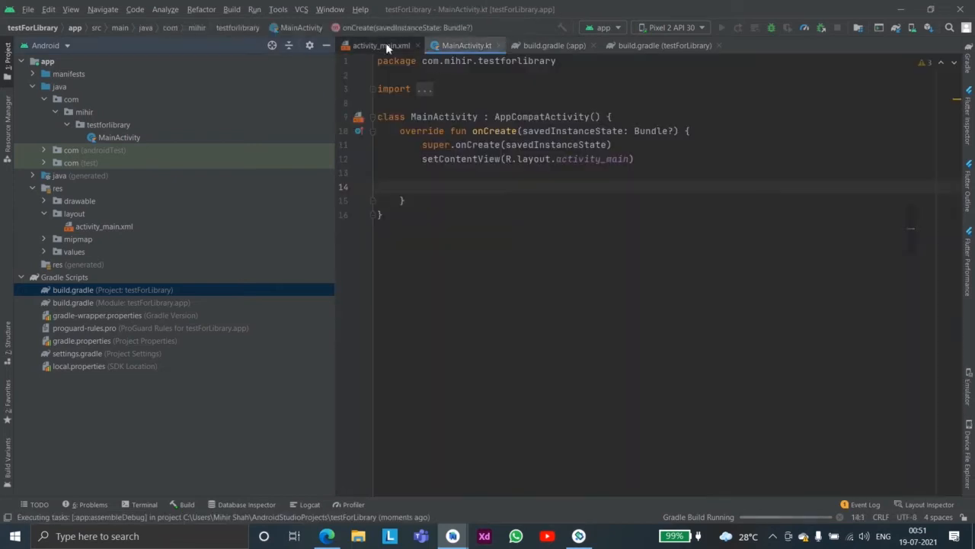
pyautogui.click(381, 45)
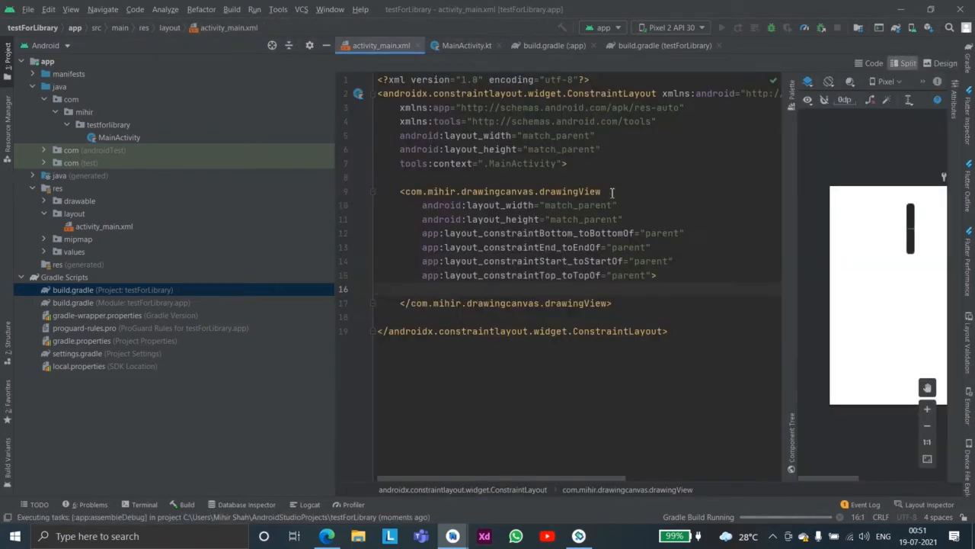
pyautogui.write('id:id="@+id/')
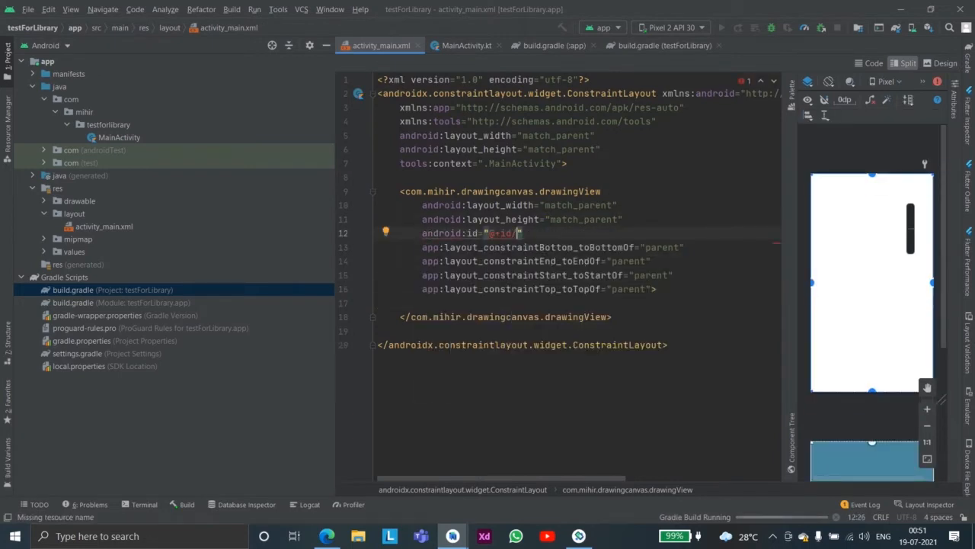
pyautogui.write('drawing_view')
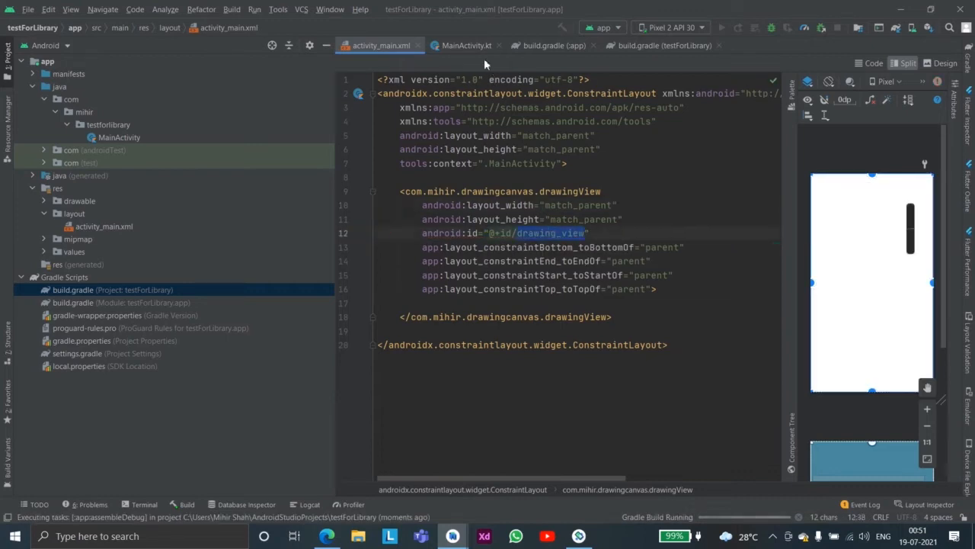
# Type drawing_view.se in onCreate and browse the setSizeForBrush, setBrushColor, setBrushAlpha suggestions.
pyautogui.click(466, 46)
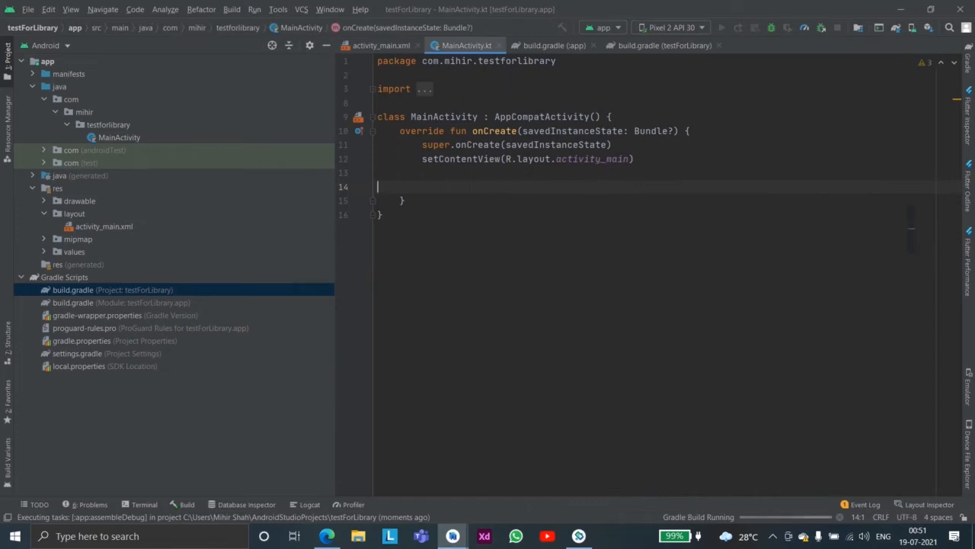
pyautogui.write('drawing_view')
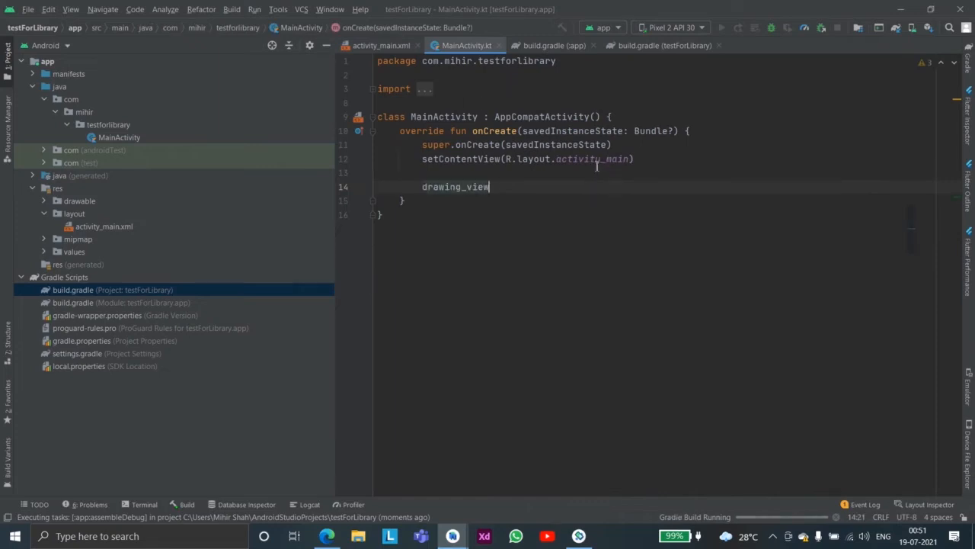
pyautogui.write('.')
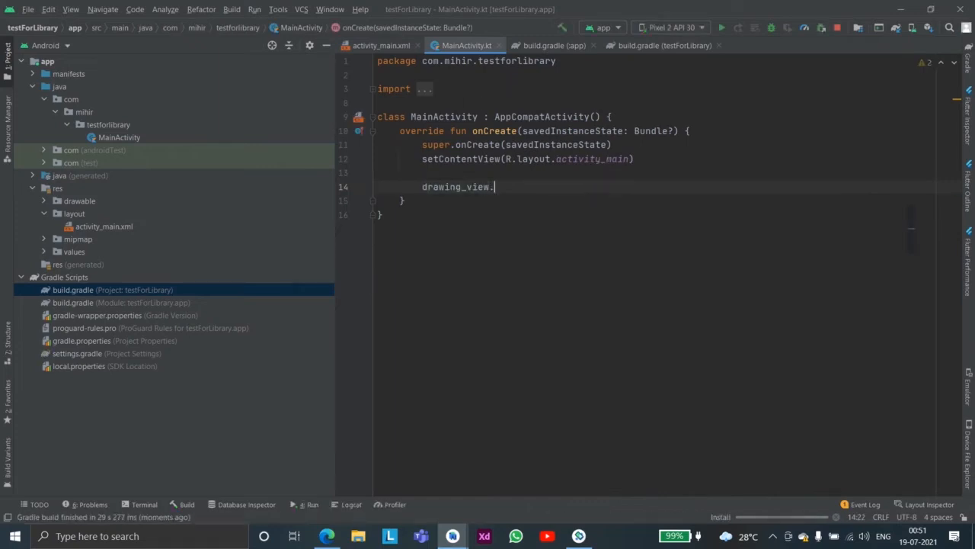
pyautogui.write('s')
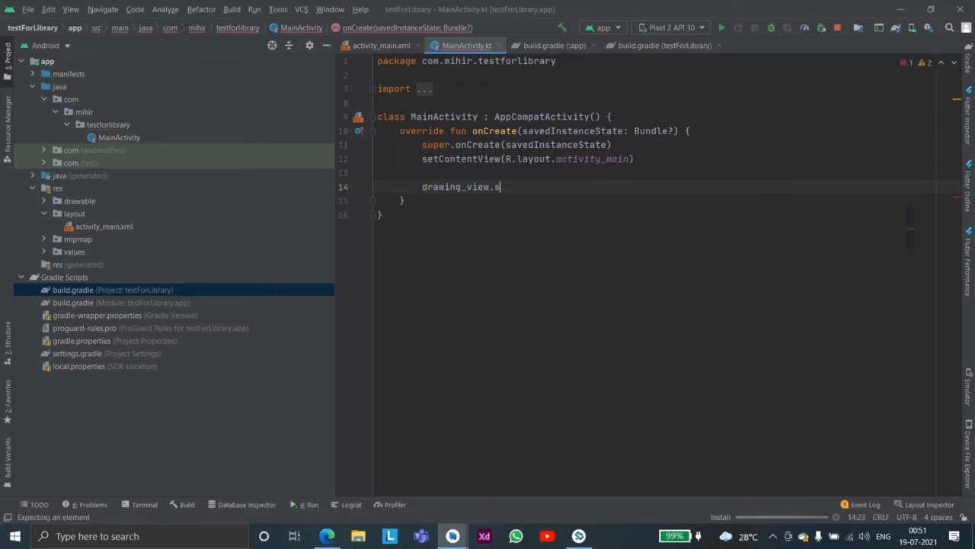
pyautogui.write('e')
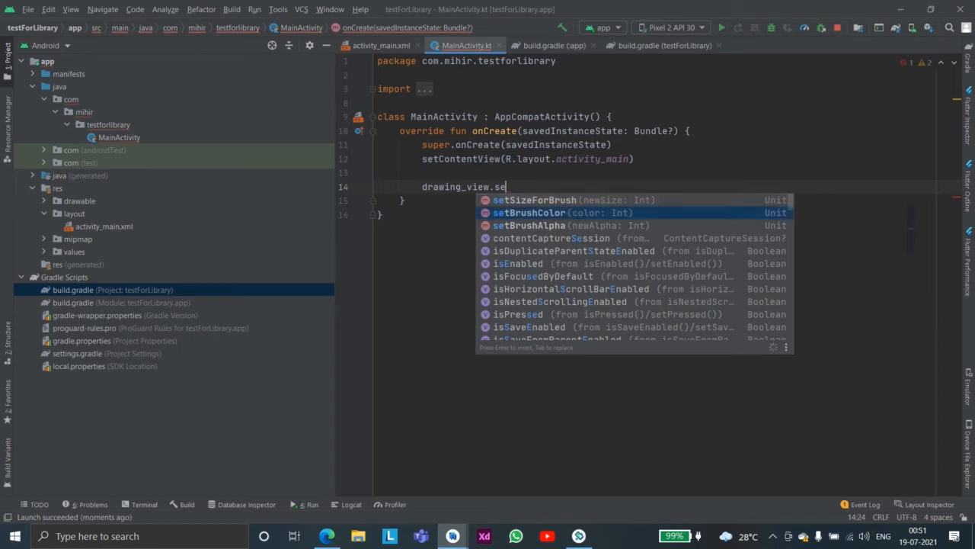
pyautogui.press('down')
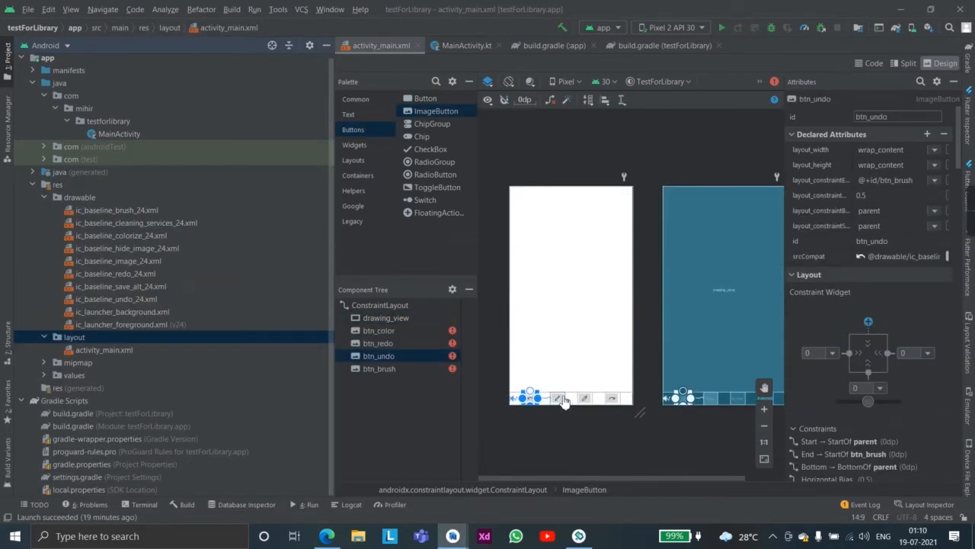
# Review the attributes and constraints of the btn_undo, btn_brush and btn_color ImageButtons.
pyautogui.click(378, 367)
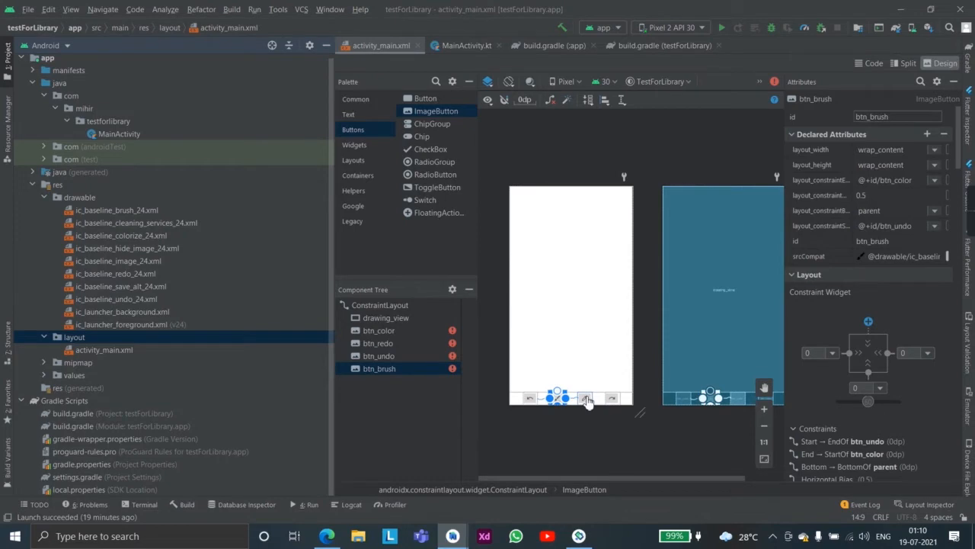
pyautogui.click(378, 357)
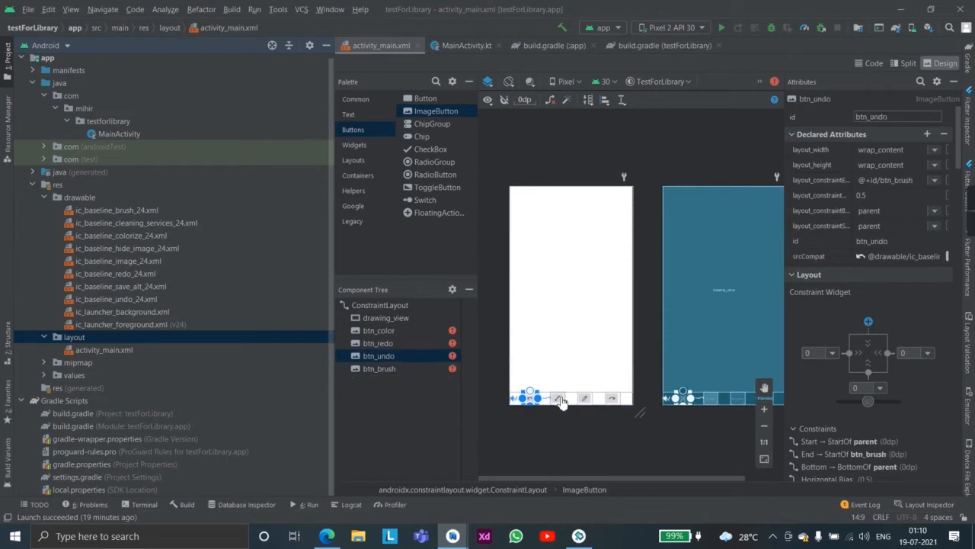
pyautogui.click(378, 330)
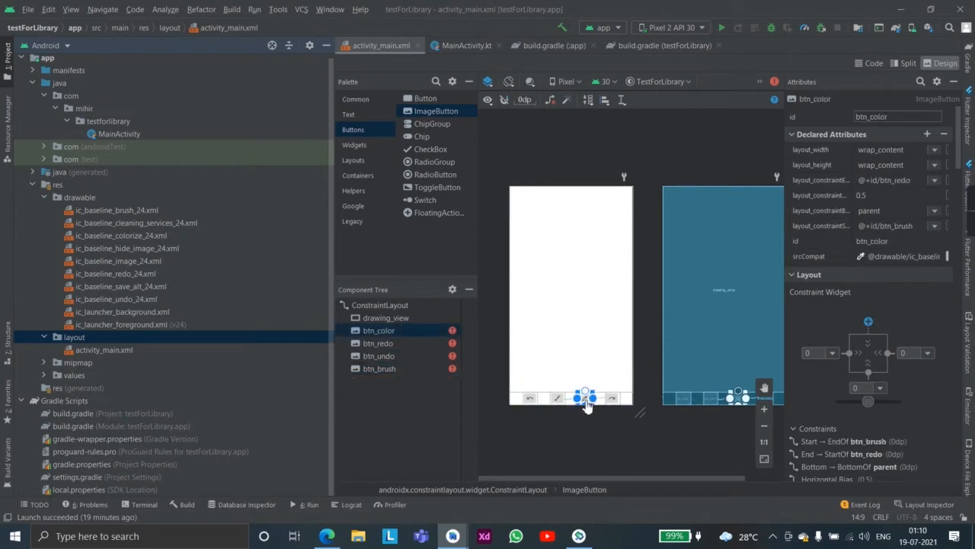
pyautogui.click(378, 342)
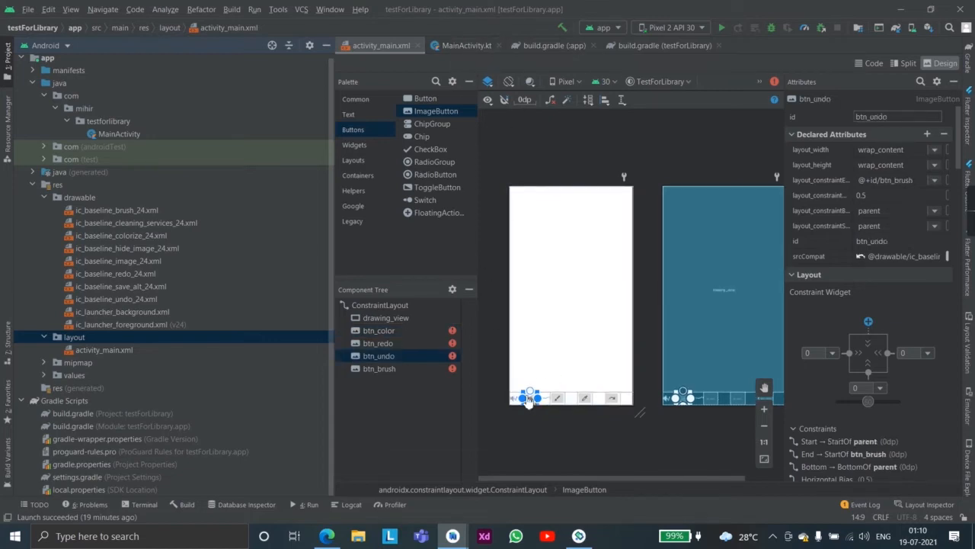
pyautogui.click(378, 341)
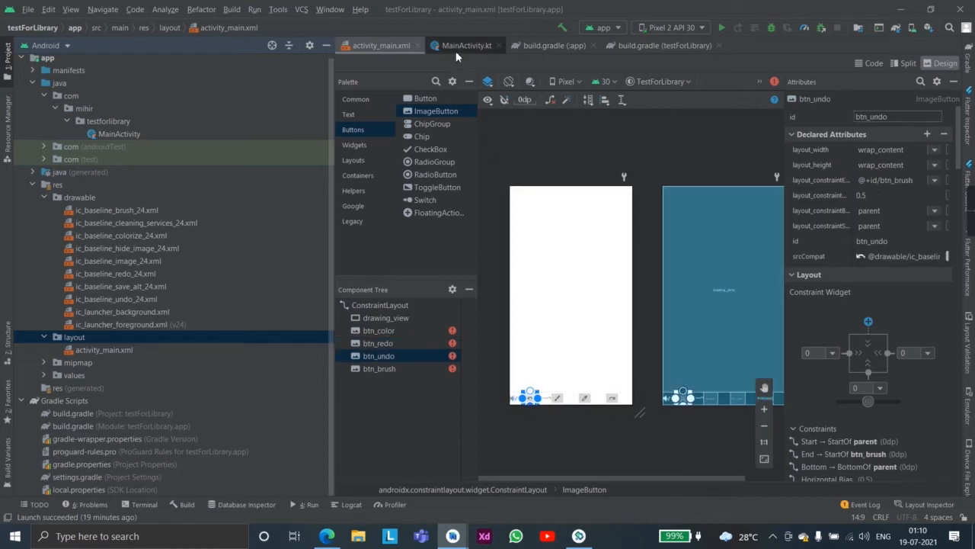
# Add btn_undo.setOnClickListener { drawing_view.undo() } inside onCreate of MainActivity.
pyautogui.click(466, 46)
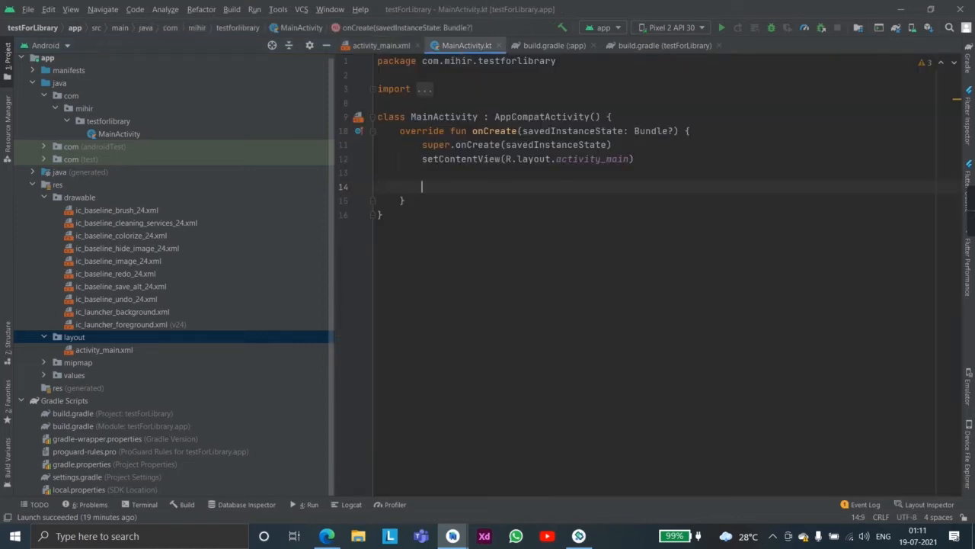
pyautogui.write('btn')
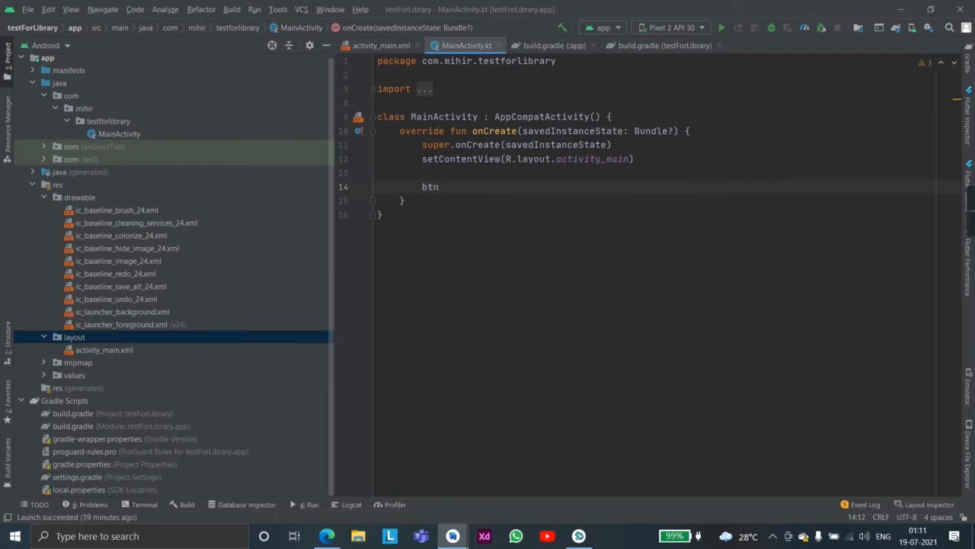
pyautogui.write('_undo')
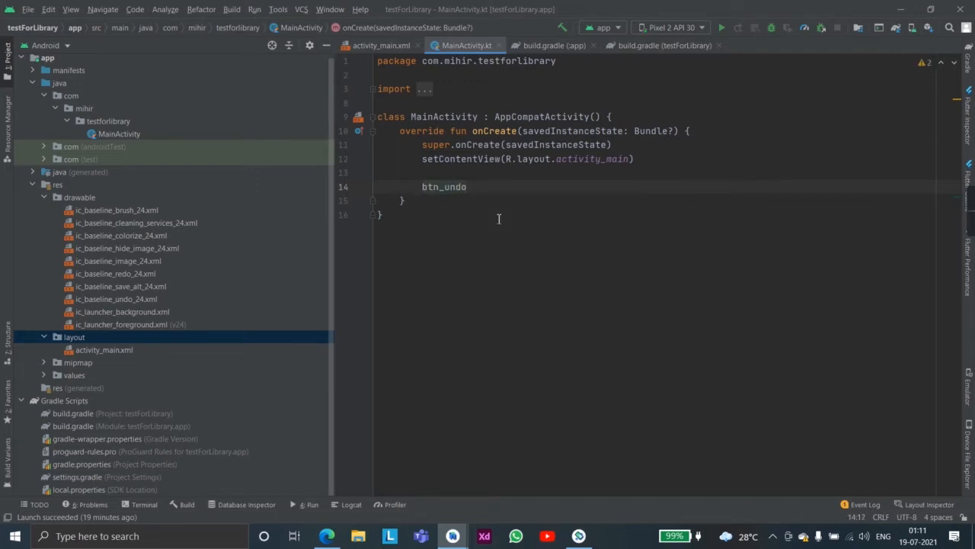
pyautogui.write('.setOnClickListener {')
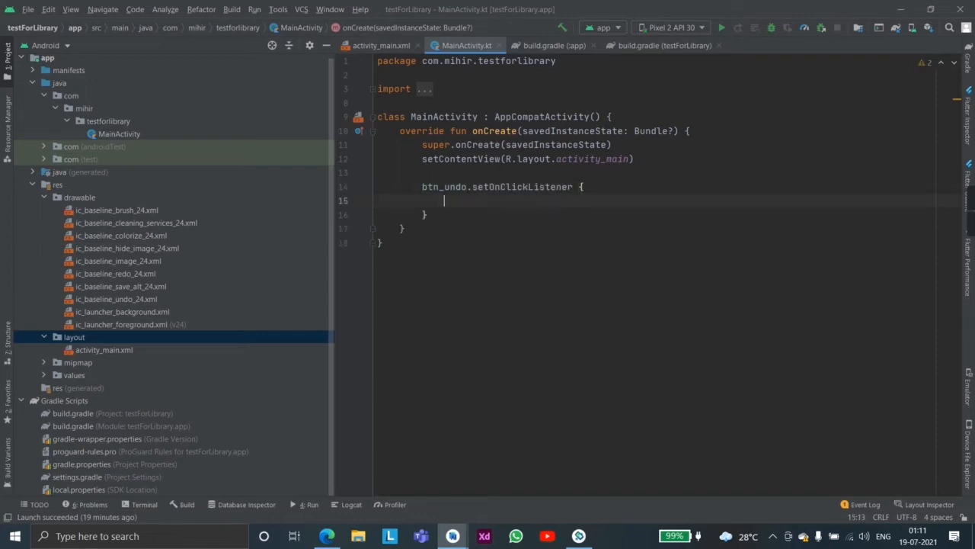
pyautogui.write('dr')
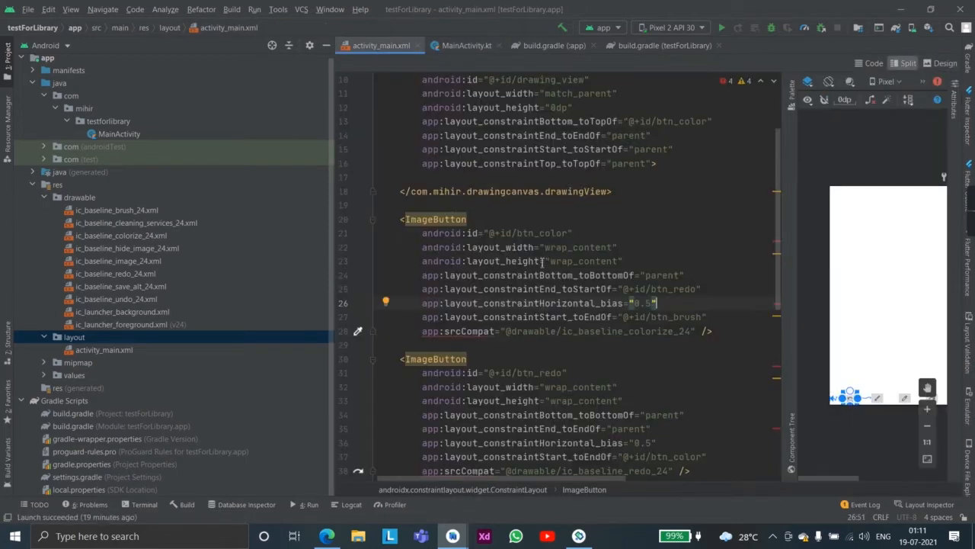
pyautogui.scroll(3)
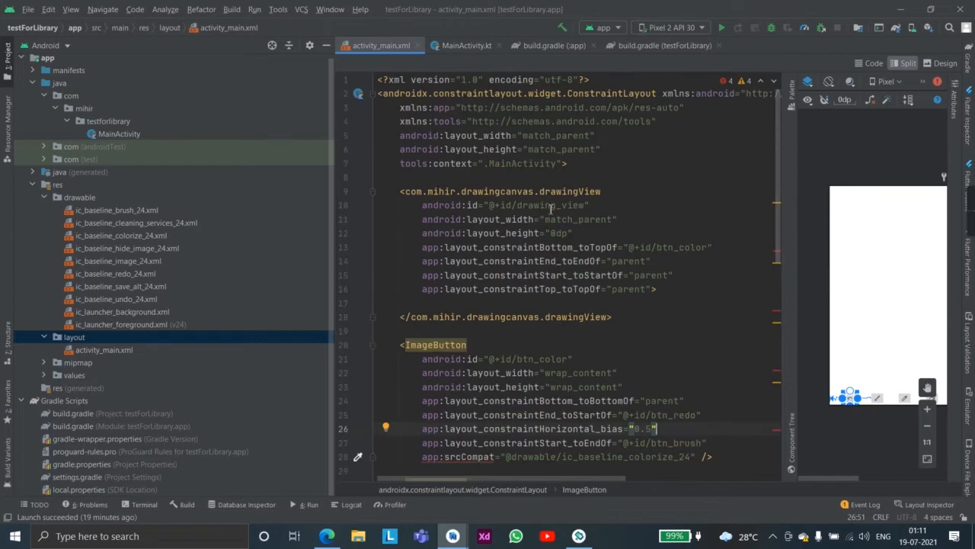
pyautogui.click(466, 46)
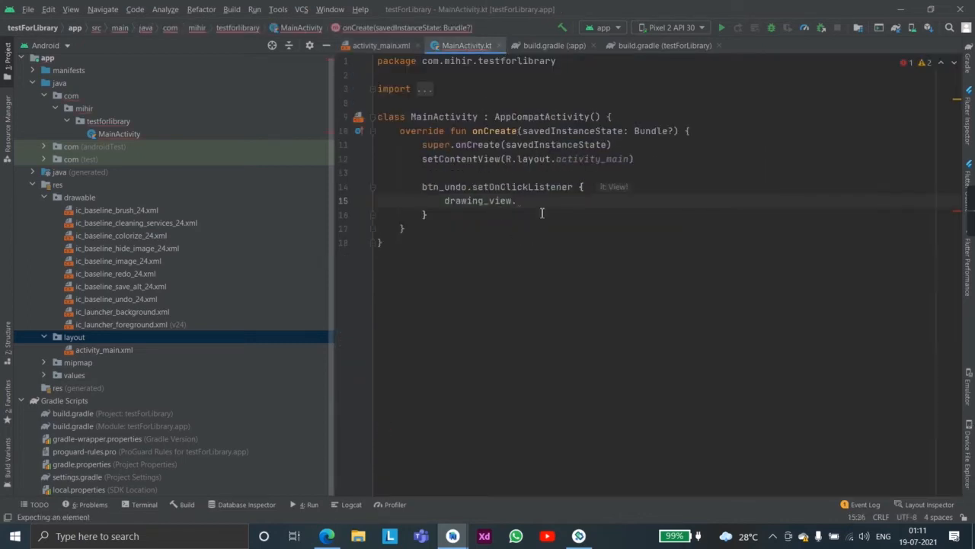
pyautogui.write('undo()')
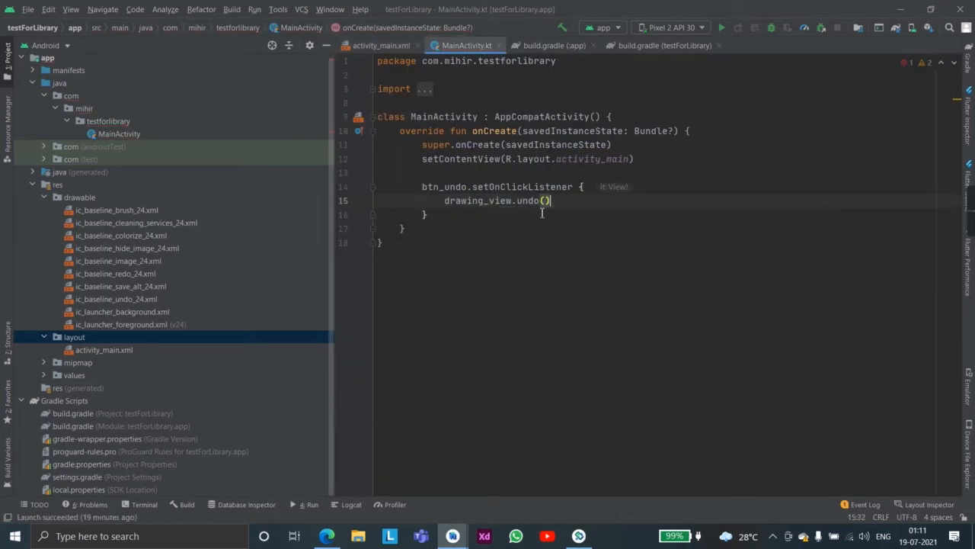
# Add btn_redo.setOnClickListener { drawing_view.redo() } and run the app.
pyautogui.press('enter')
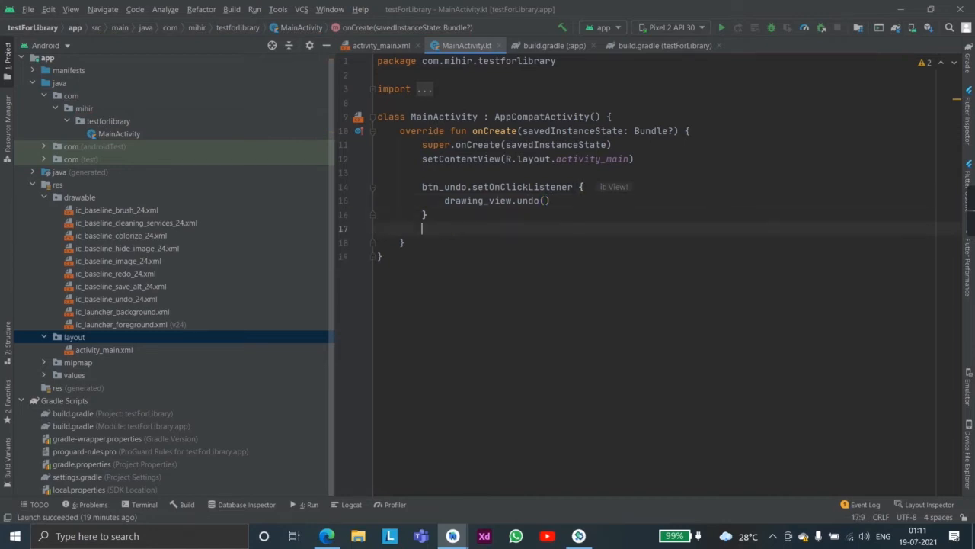
pyautogui.write('btn_redo.setOnClickListener {')
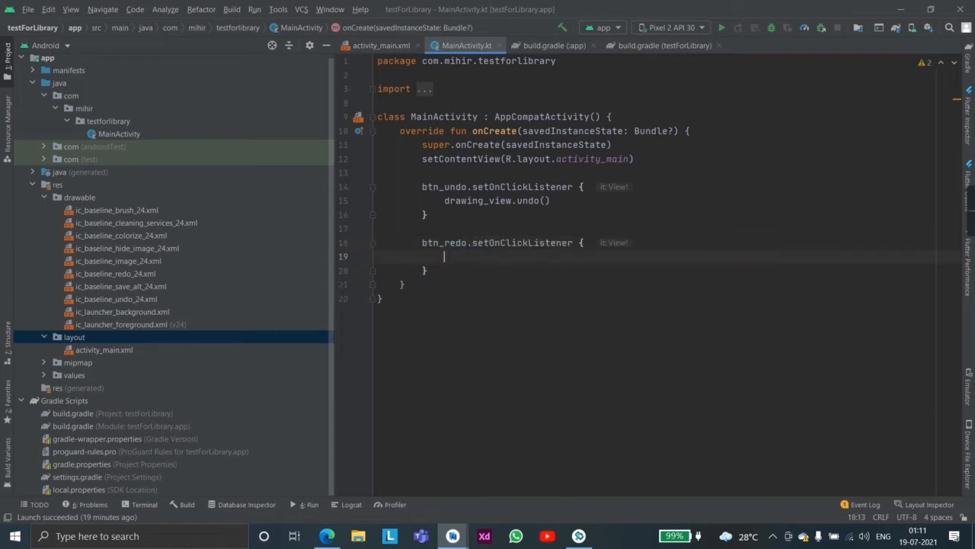
pyautogui.write('drawing_view.redo(')
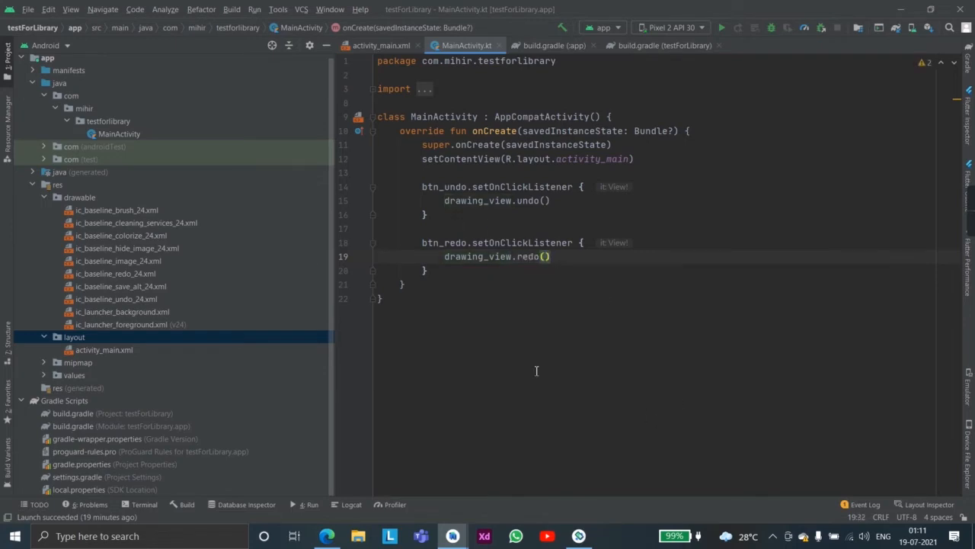
pyautogui.click(721, 28)
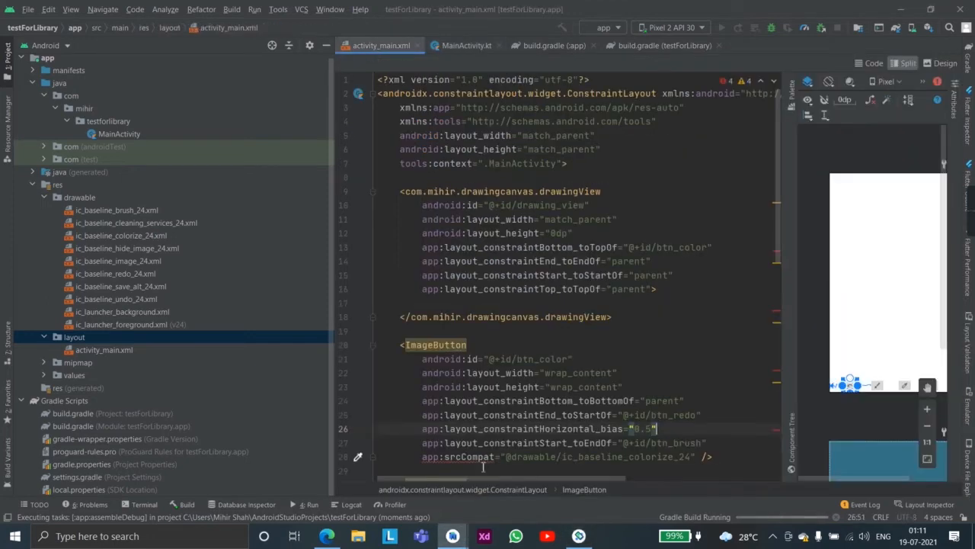
# Sketch strokes on the emulator canvas, undo the last stroke and dismiss the emulator.
pyautogui.scroll(-3)
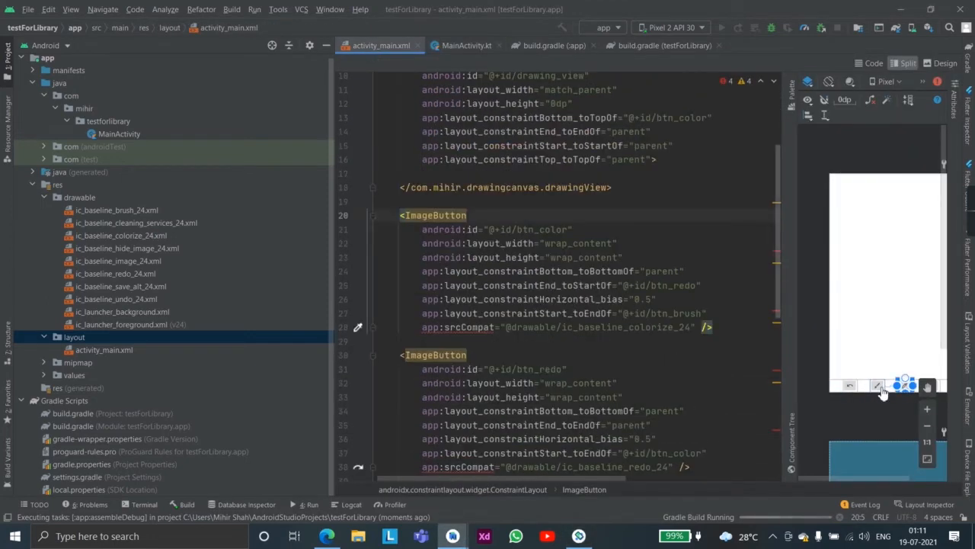
pyautogui.scroll(-3)
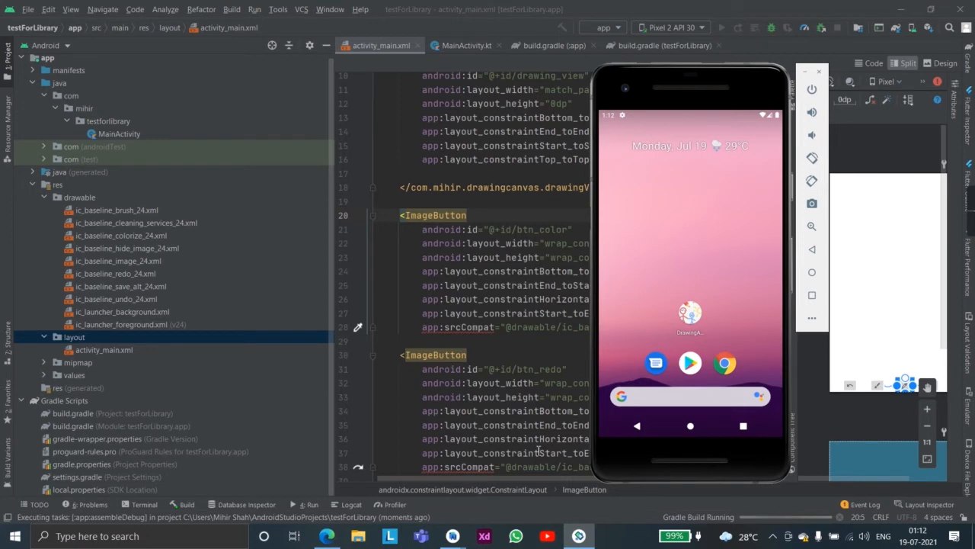
pyautogui.moveTo(673, 448)
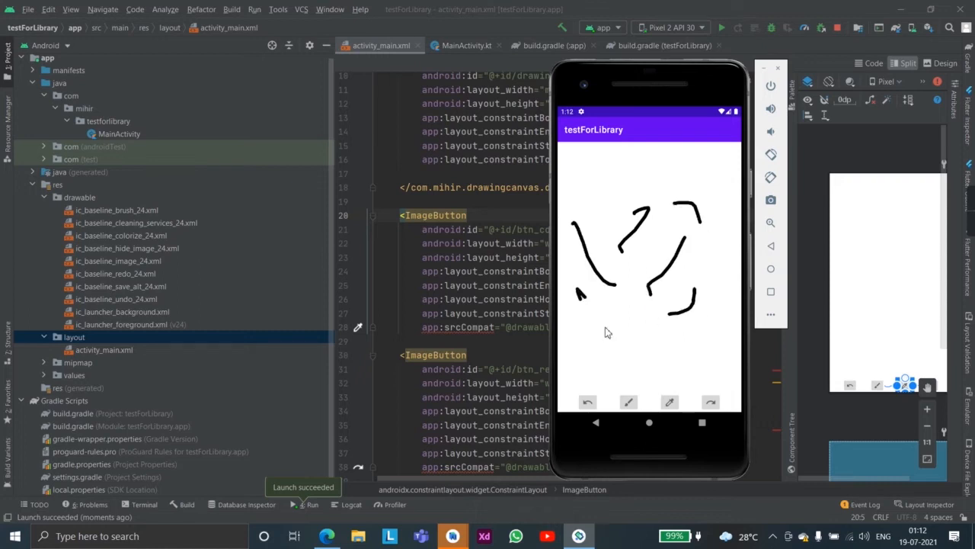
pyautogui.click(588, 402)
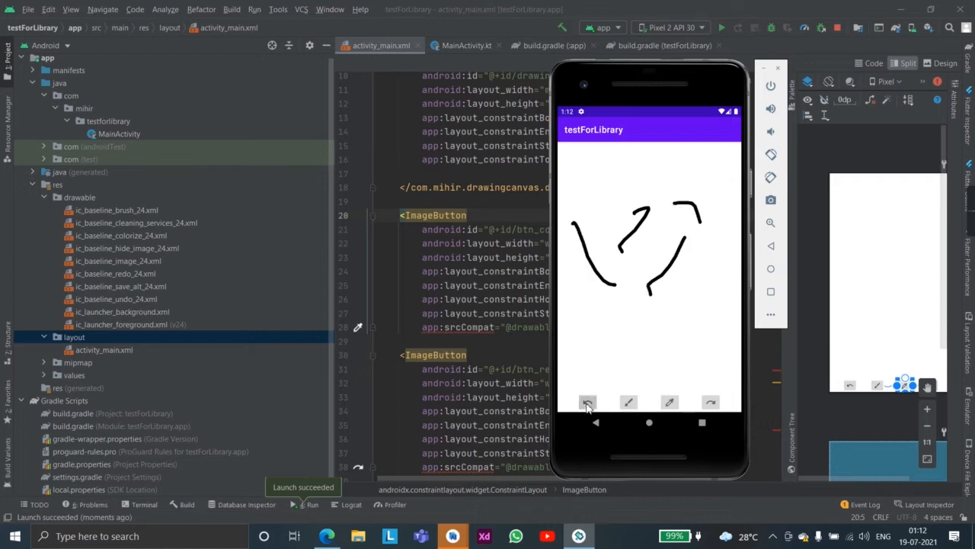
pyautogui.click(588, 402)
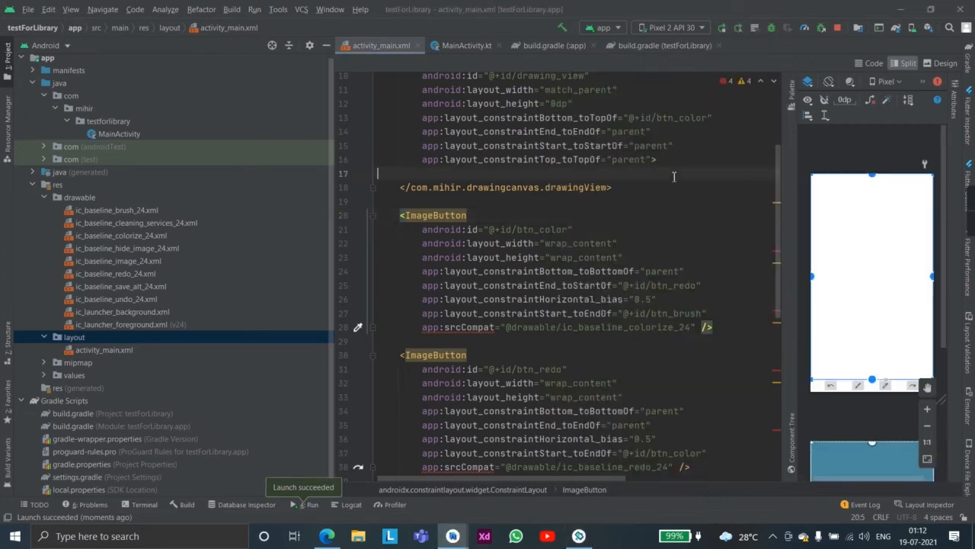
# Look up the btn_color id in activity_main.xml and come back to MainActivity.kt.
pyautogui.click(466, 46)
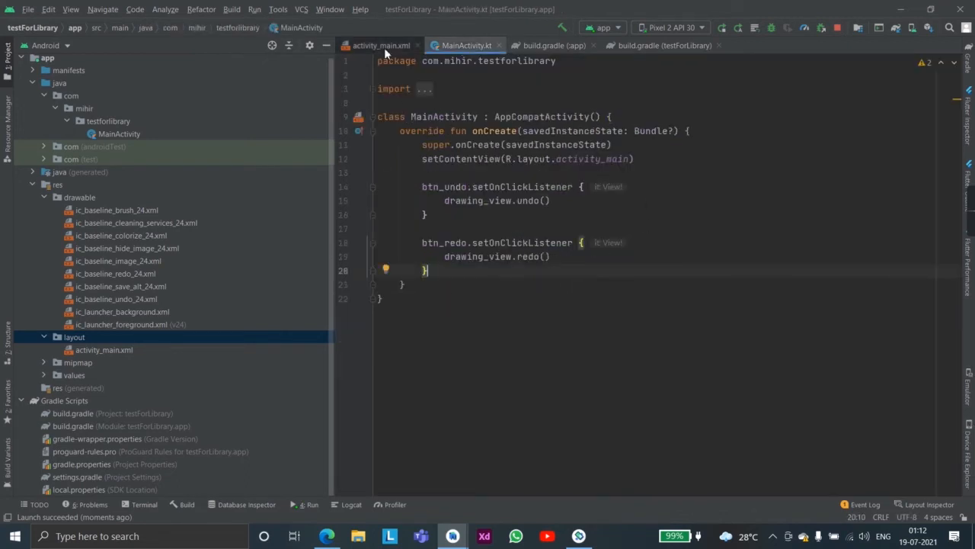
pyautogui.click(381, 46)
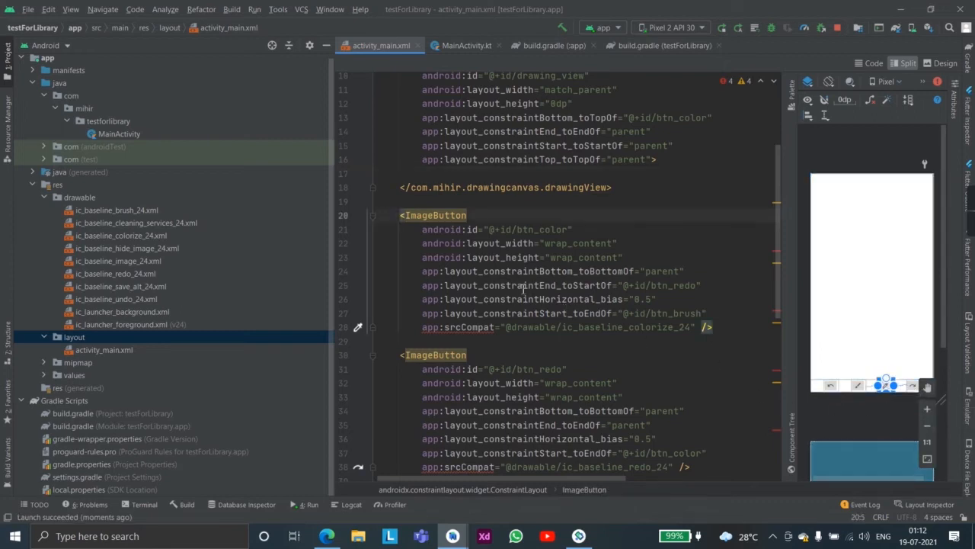
pyautogui.click(467, 46)
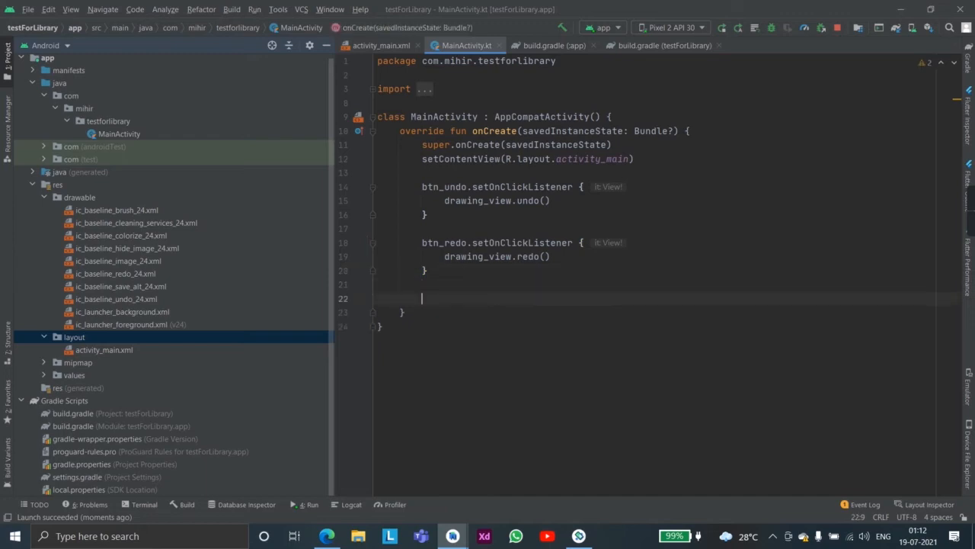
# Add a btn_color listener calling drawing_view.setBrushColor with an R.color value, discarding design_default_color_background.
pyautogui.write('btn_color.setOnClickListener {')
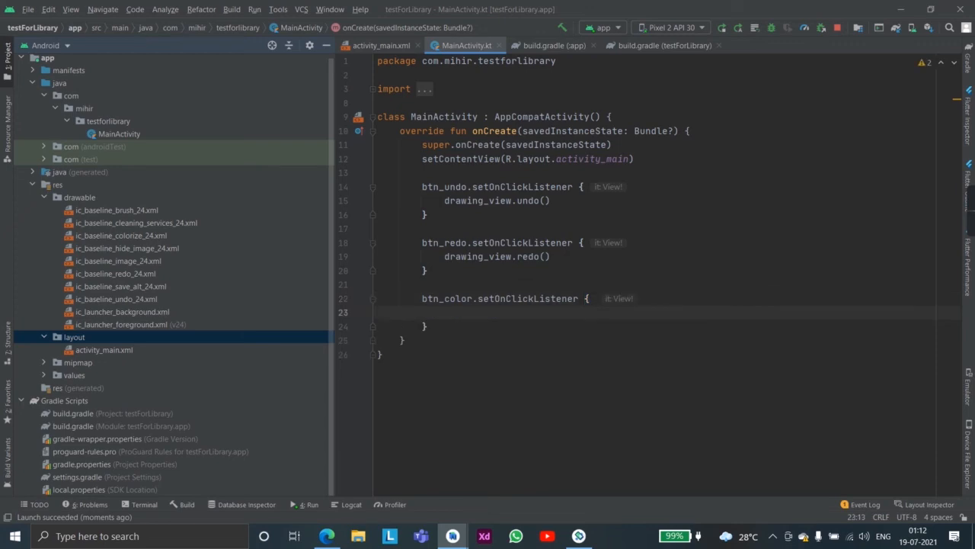
pyautogui.write('drawing_view')
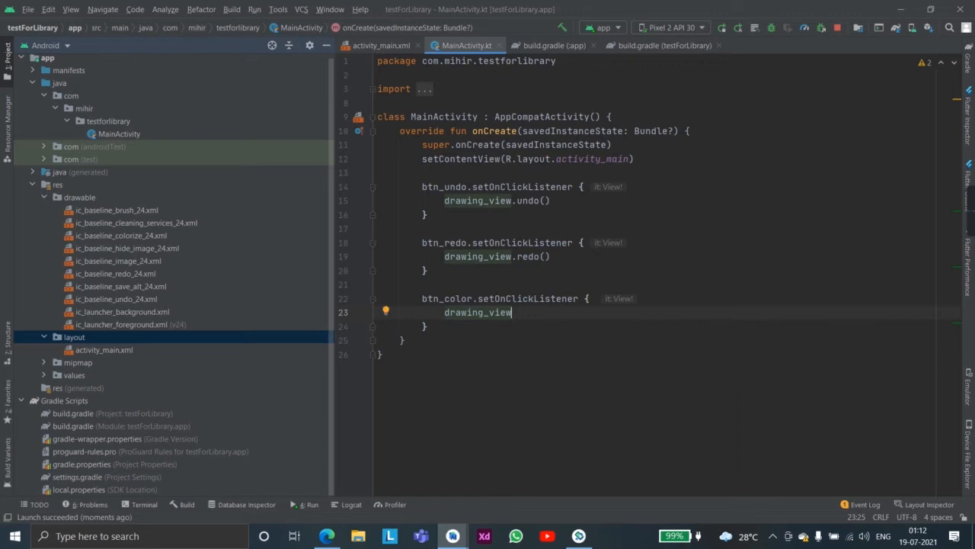
pyautogui.write('.setBrushColor(')
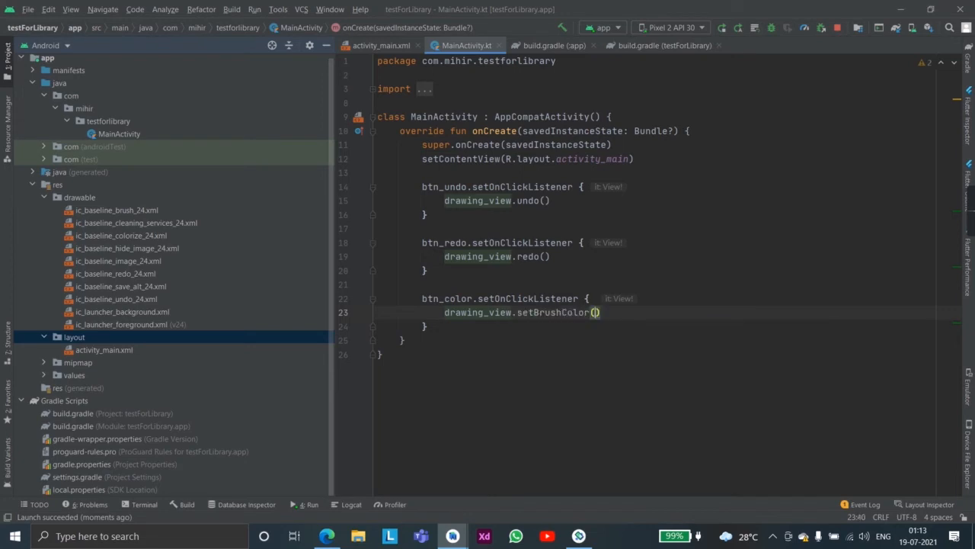
pyautogui.write('R.')
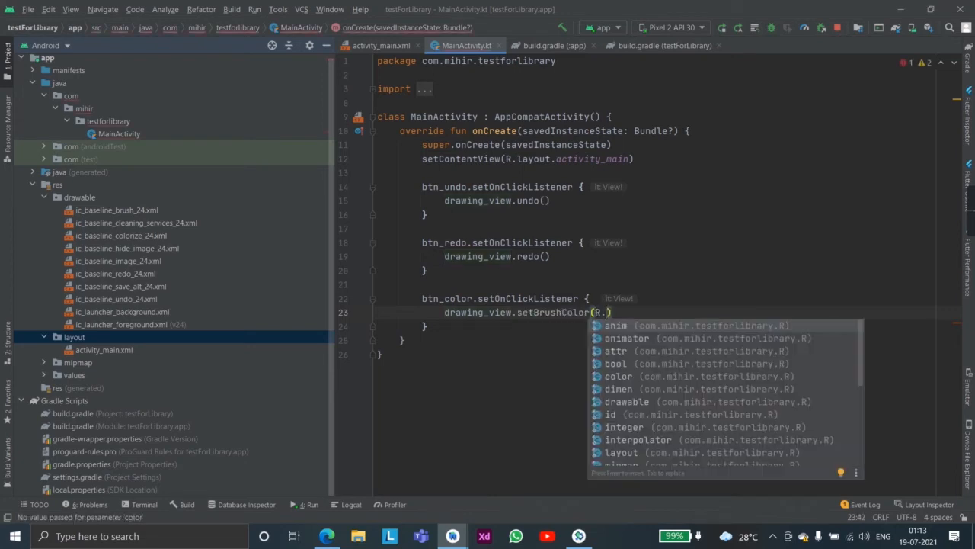
pyautogui.write('color')
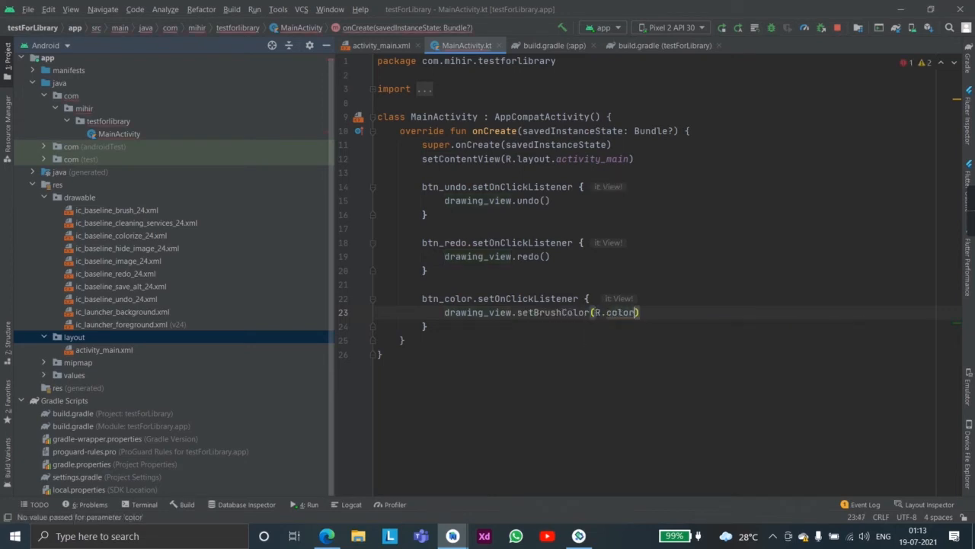
pyautogui.write('.')
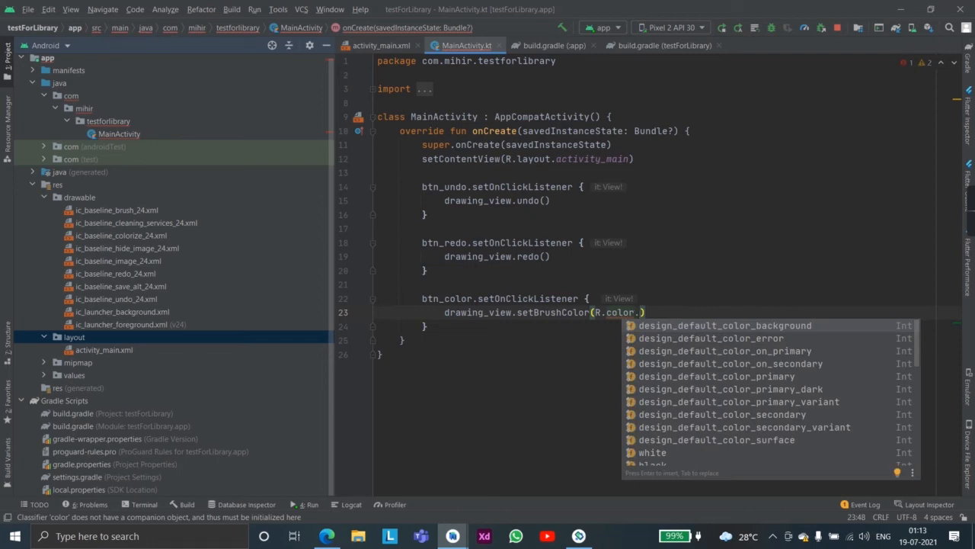
pyautogui.click(725, 327)
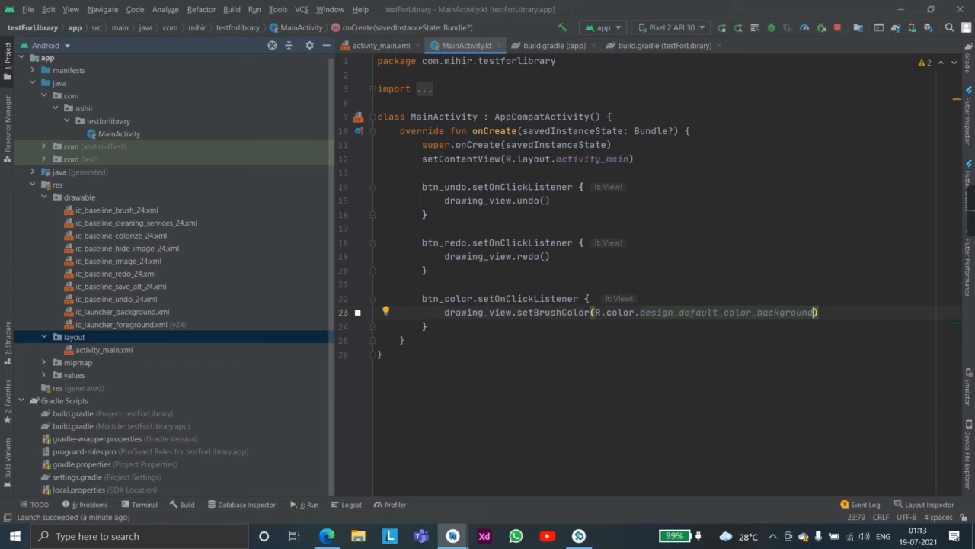
pyautogui.press('BackSpace')
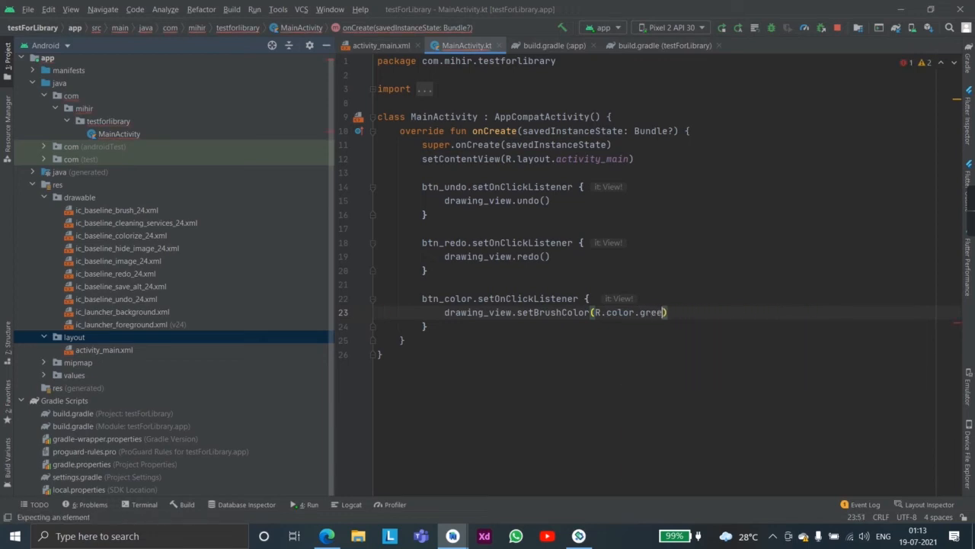
pyautogui.press('BackSpace')
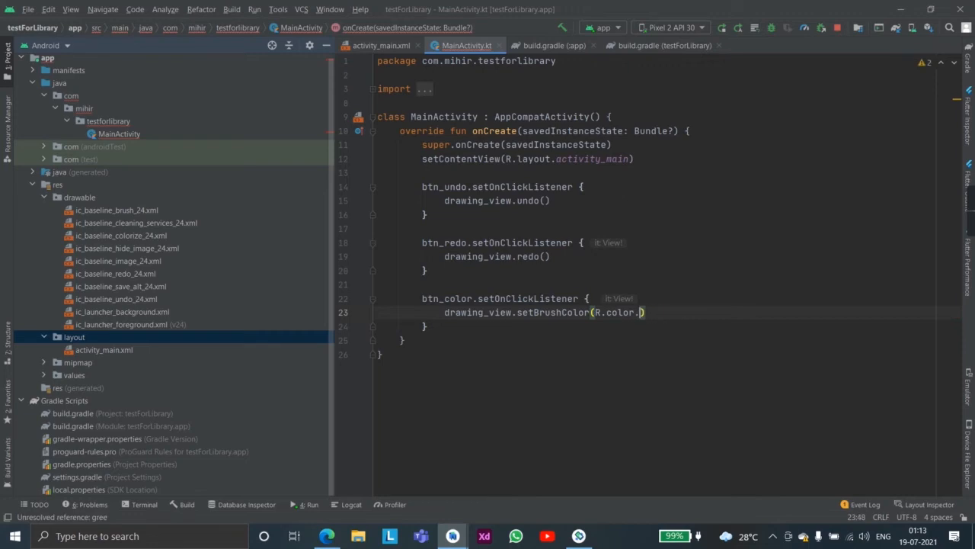
# Settle on R.color.red and start creating the missing red colour resource file via the quick-fix.
pyautogui.write('gr')
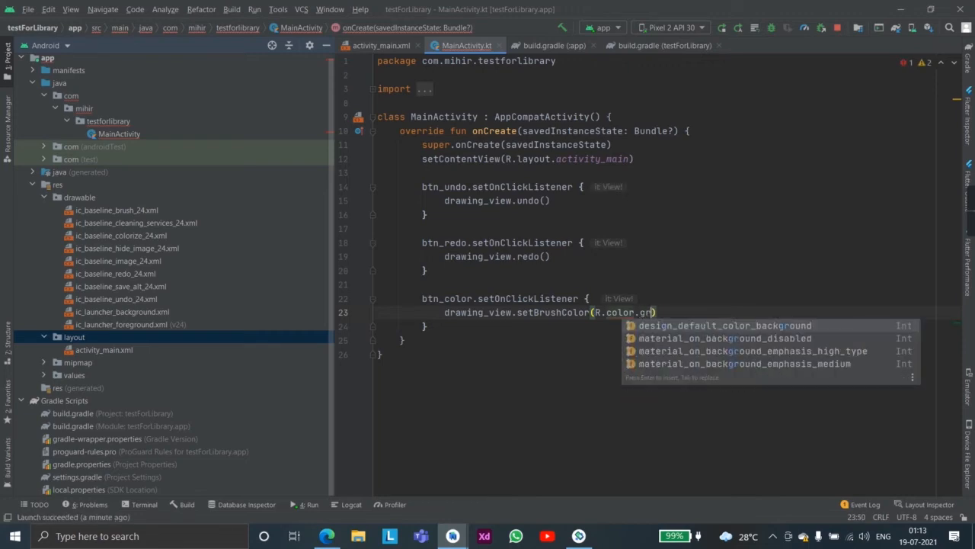
pyautogui.press('backspace')
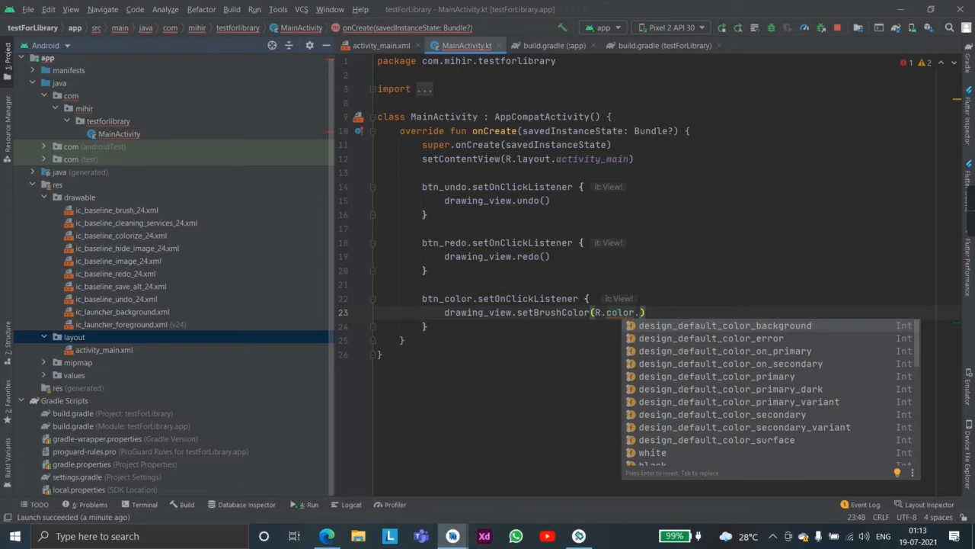
pyautogui.write('red')
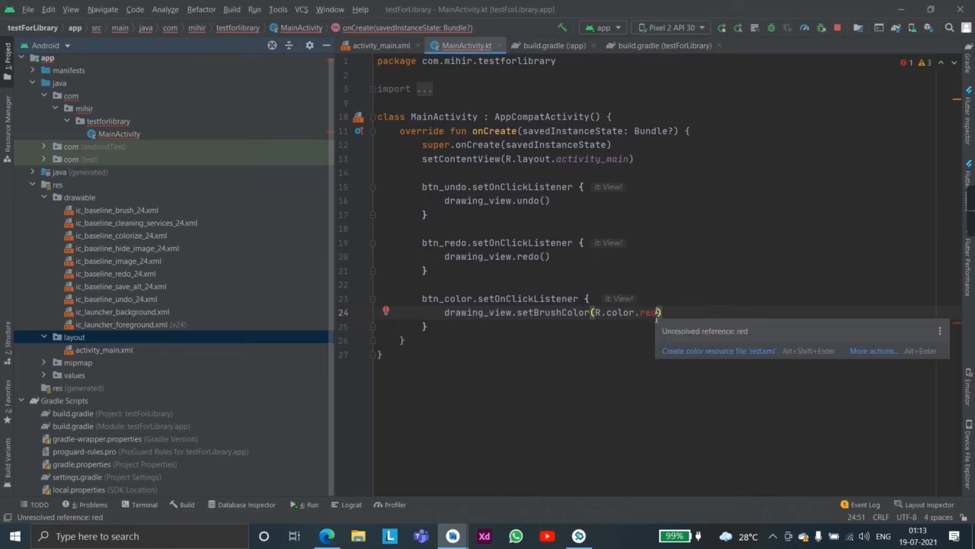
pyautogui.click(716, 350)
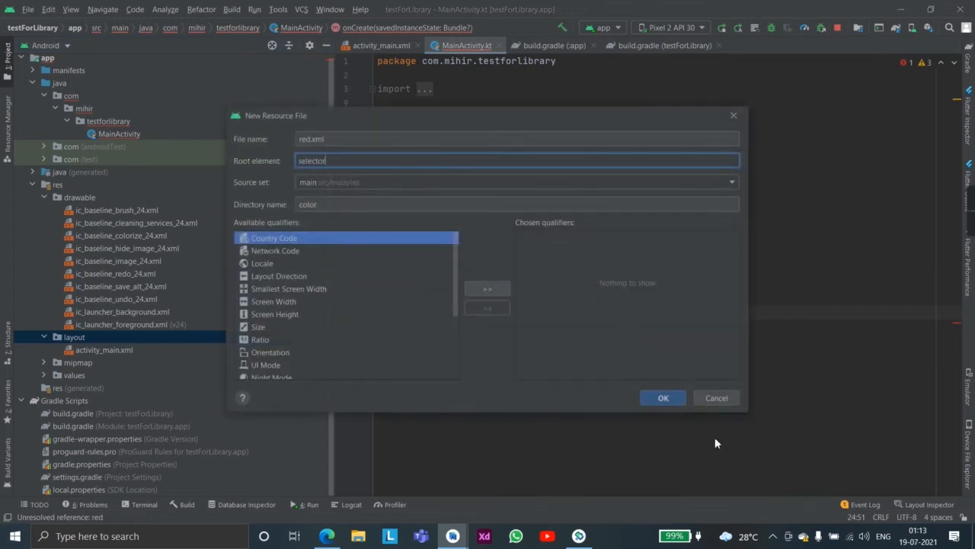
# Confirm red.xml in the color folder, then pick up the teal_200 name from colors.xml.
pyautogui.click(661, 396)
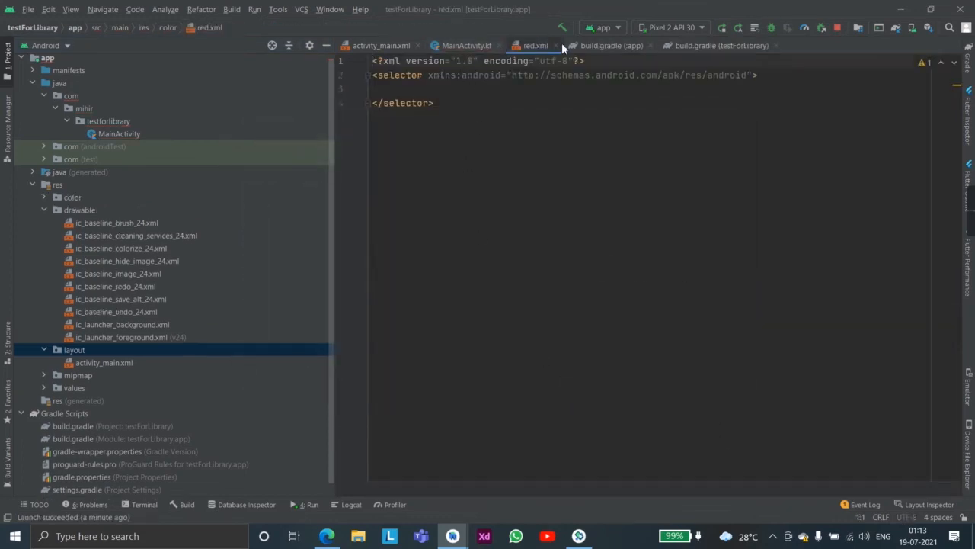
pyautogui.click(466, 46)
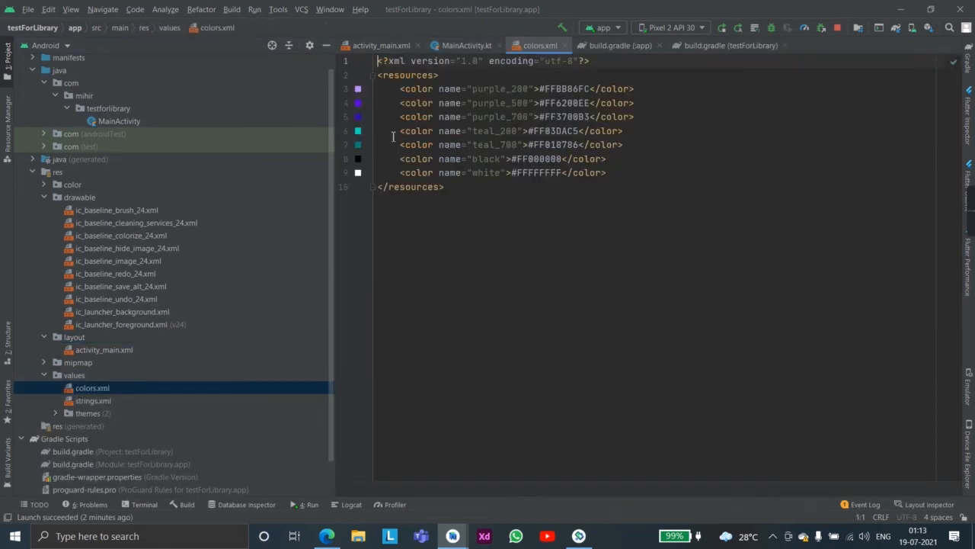
pyautogui.doubleClick(496, 131)
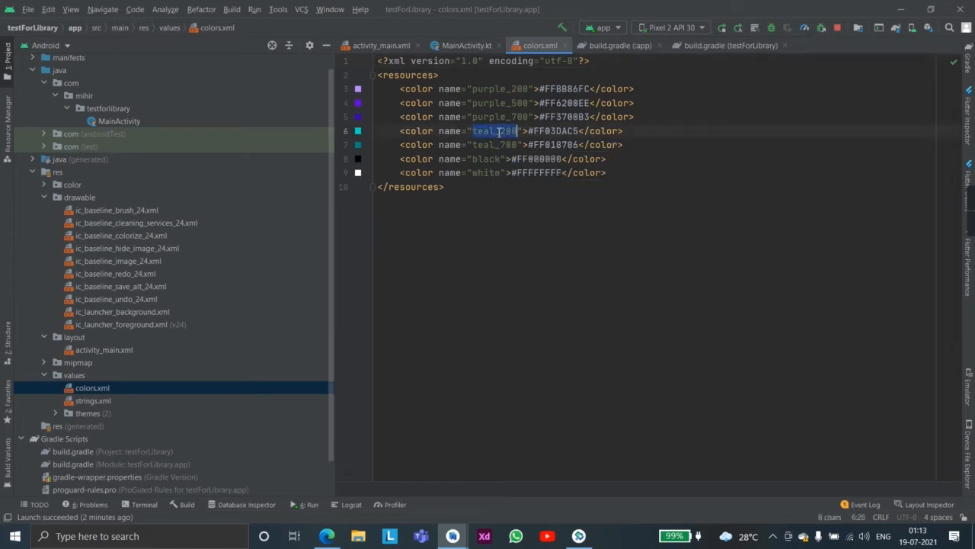
pyautogui.click(466, 46)
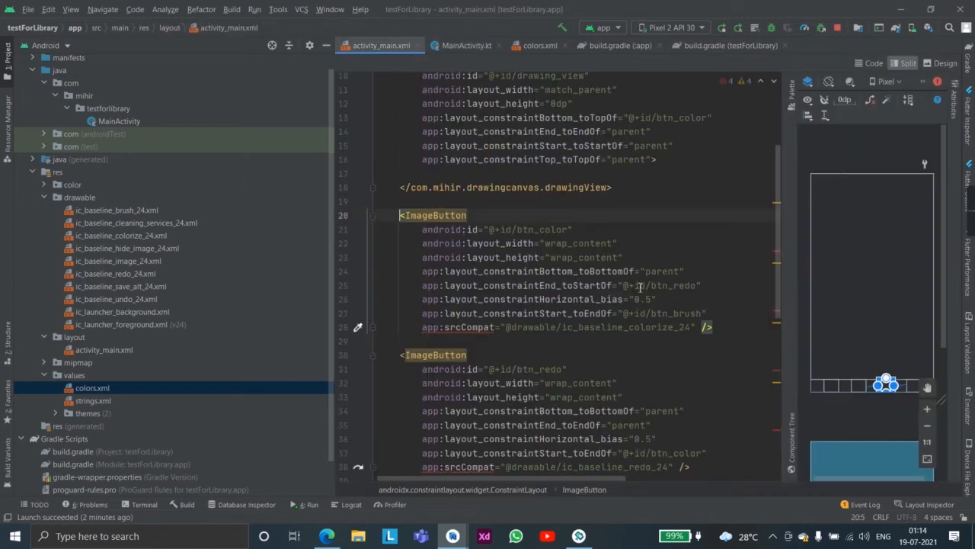
# Add a btn_brush listener calling drawing_view.setSizeForBrush(20) in MainActivity.
pyautogui.scroll(-3)
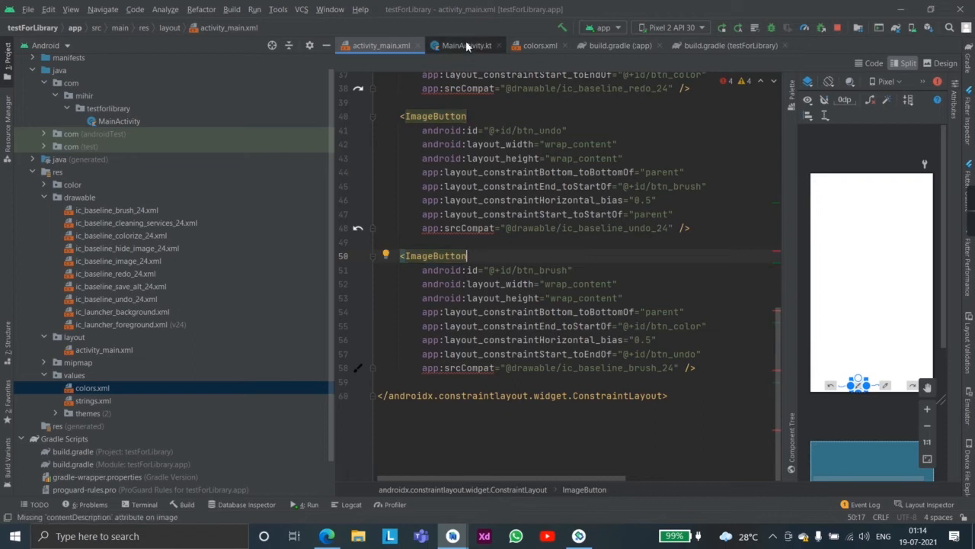
pyautogui.click(466, 45)
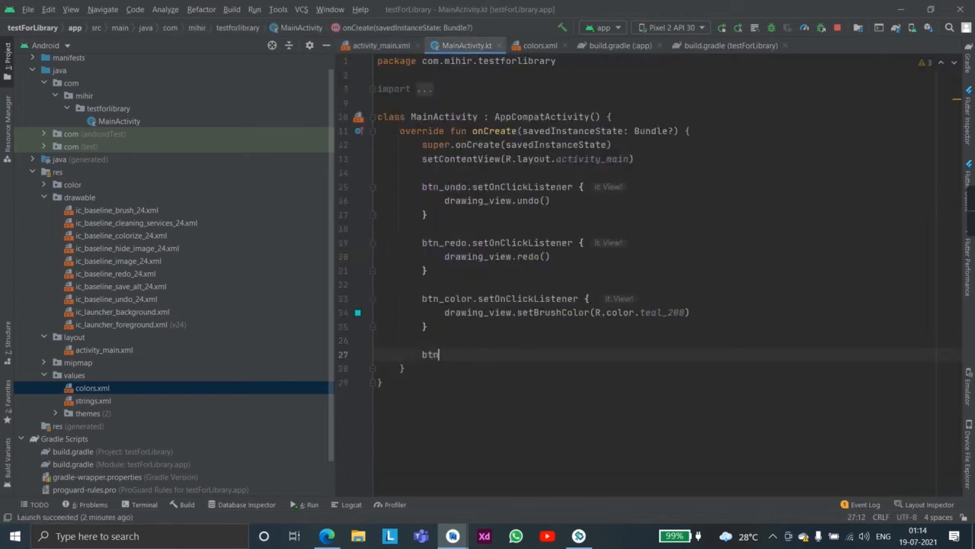
pyautogui.write('_brush.setOnClickListener {')
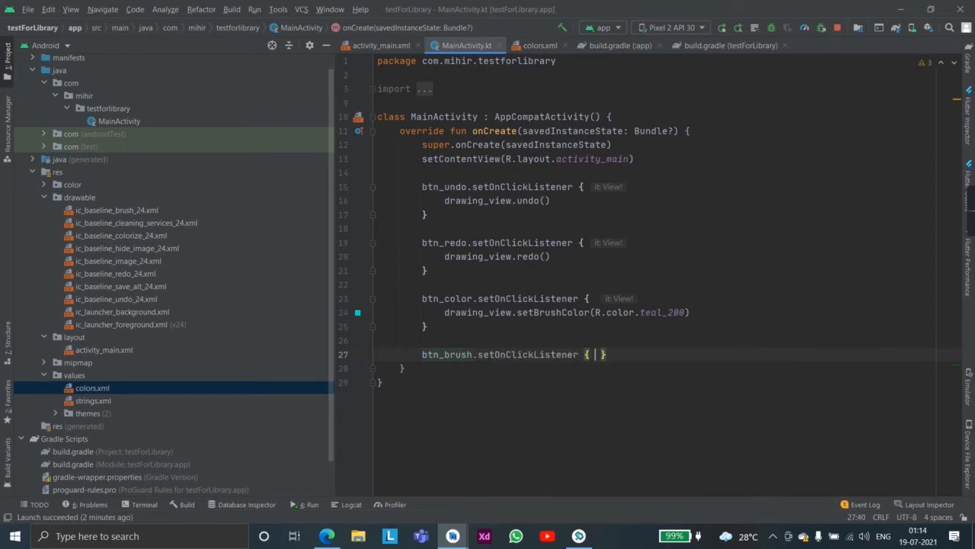
pyautogui.write('drawing_view')
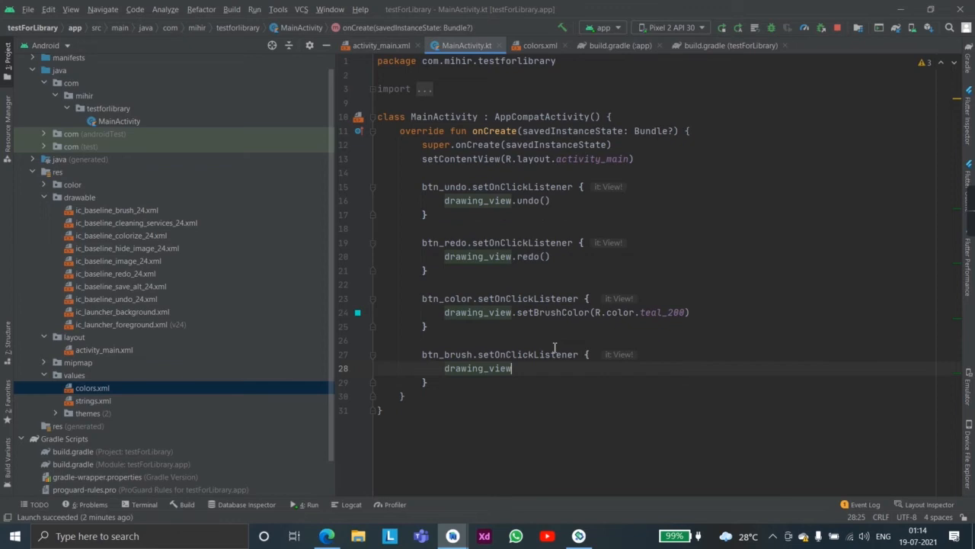
pyautogui.write('.se')
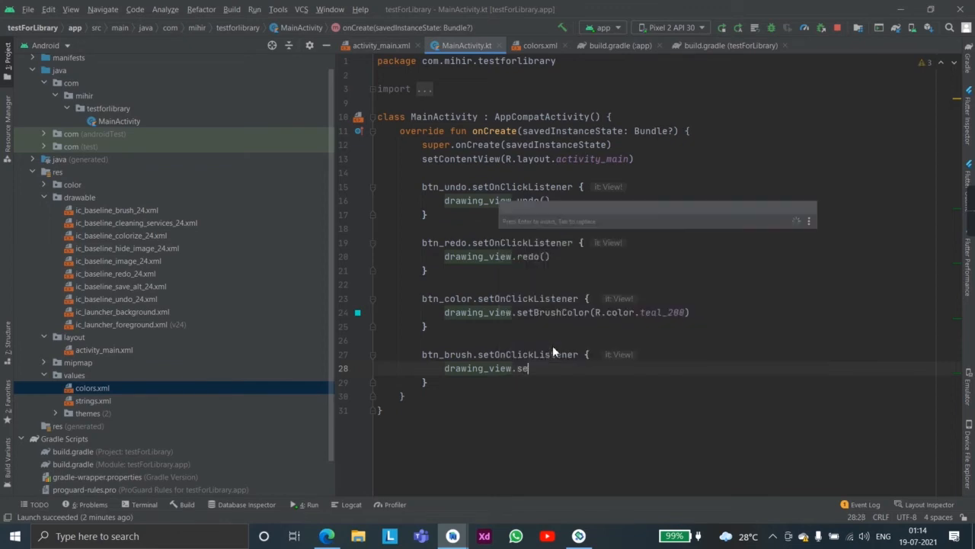
pyautogui.write('se')
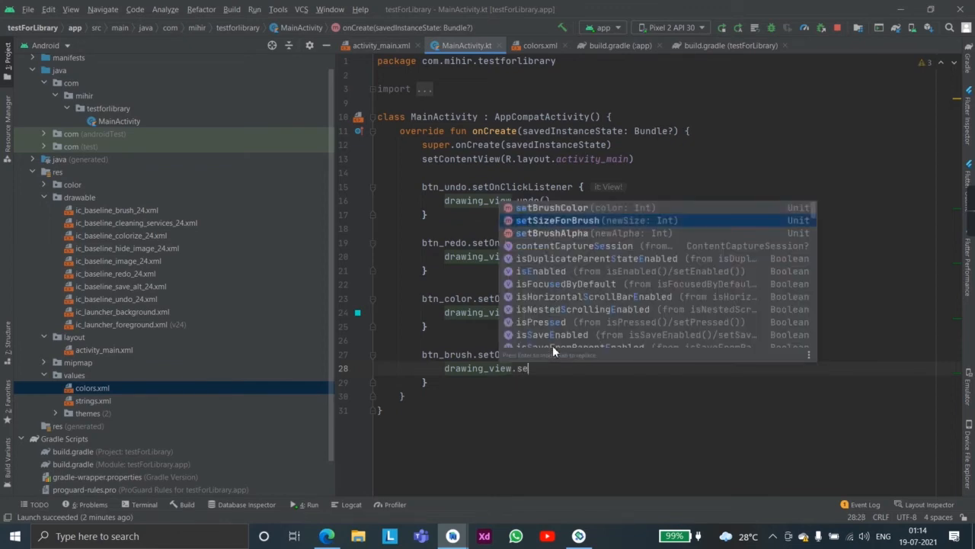
pyautogui.press('enter')
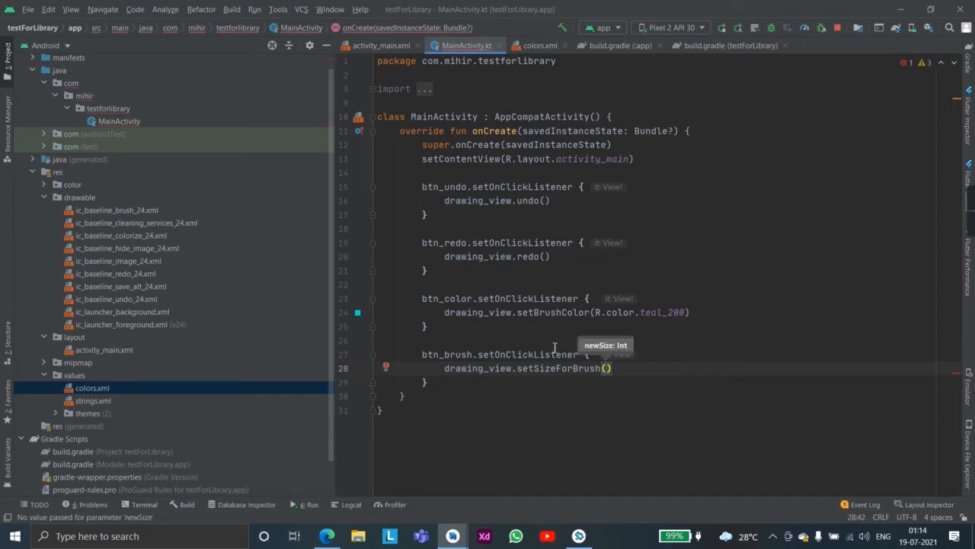
pyautogui.write('20')
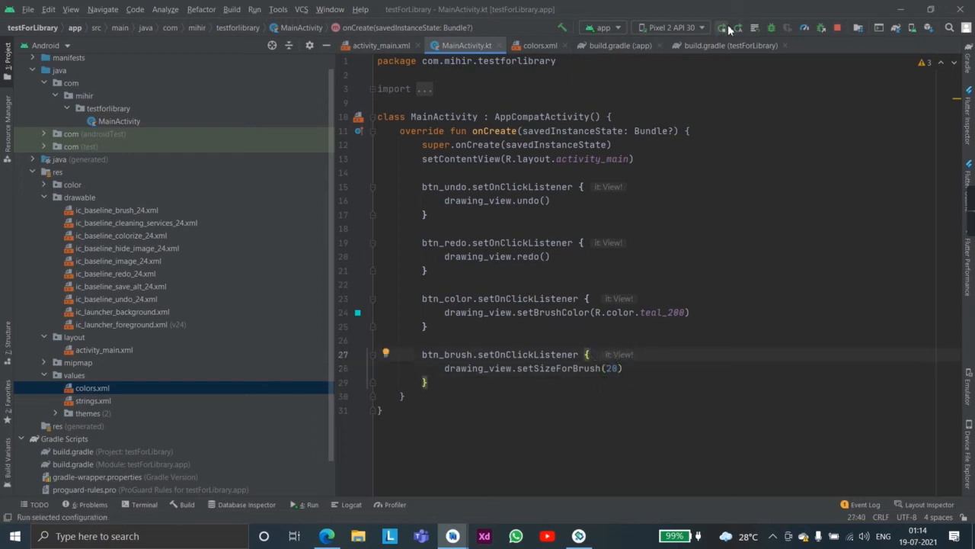
# Run the app on the Pixel emulator, draw thick blue strokes and undo two of them.
pyautogui.click(722, 27)
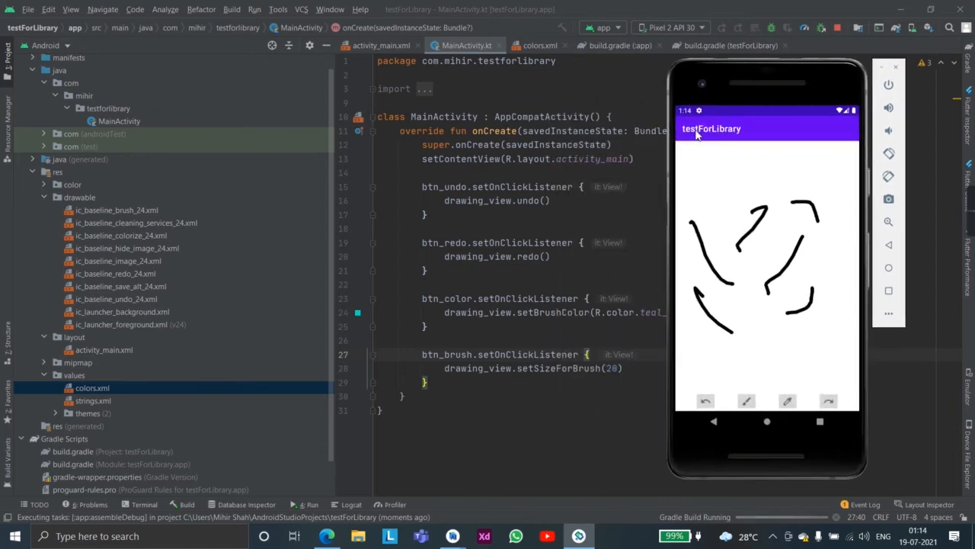
pyautogui.moveTo(768, 76)
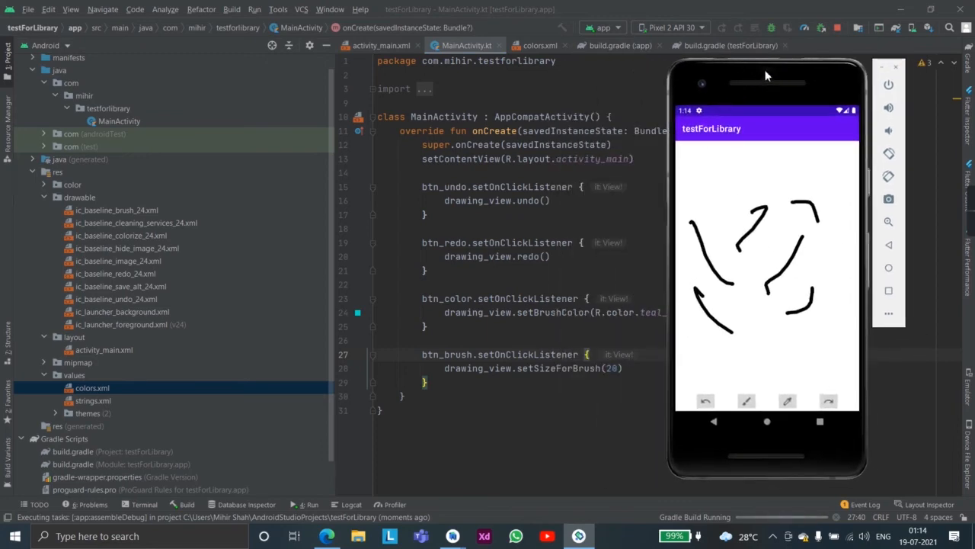
pyautogui.moveTo(759, 81)
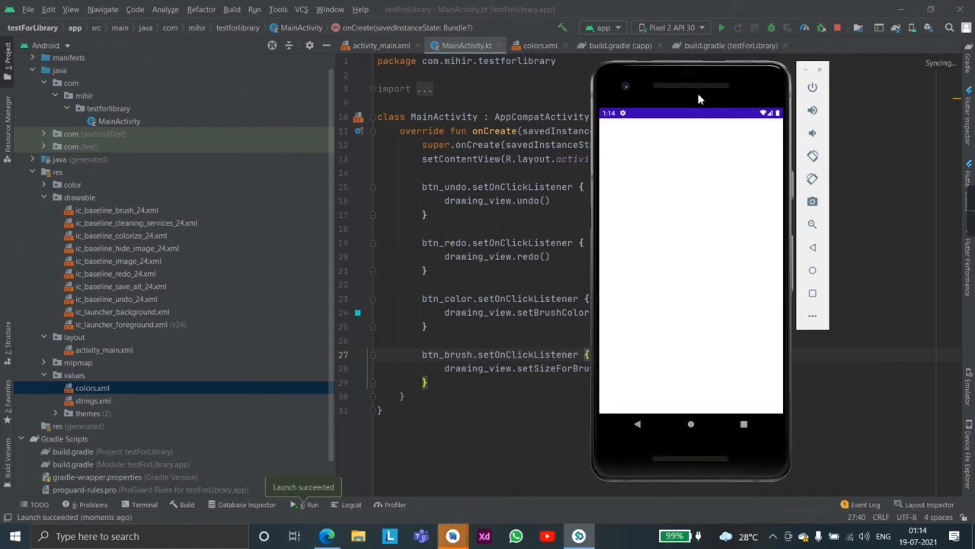
pyautogui.moveTo(632, 213); pyautogui.dragTo(644, 262)
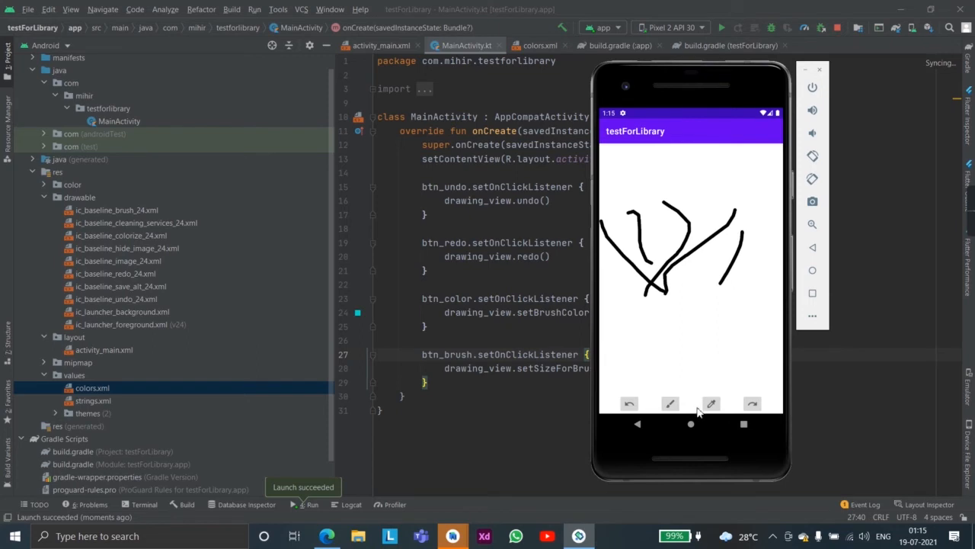
pyautogui.moveTo(682, 286); pyautogui.dragTo(643, 350)
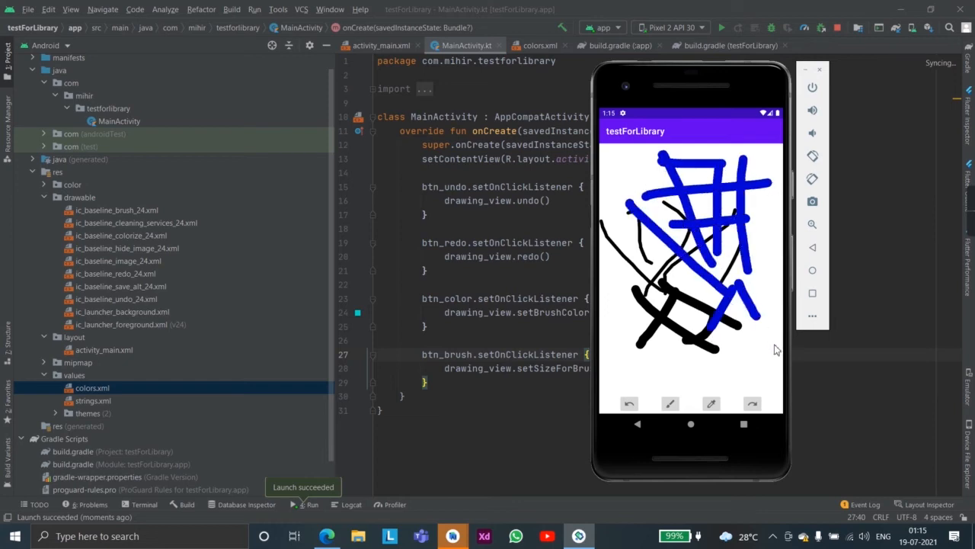
pyautogui.click(630, 404)
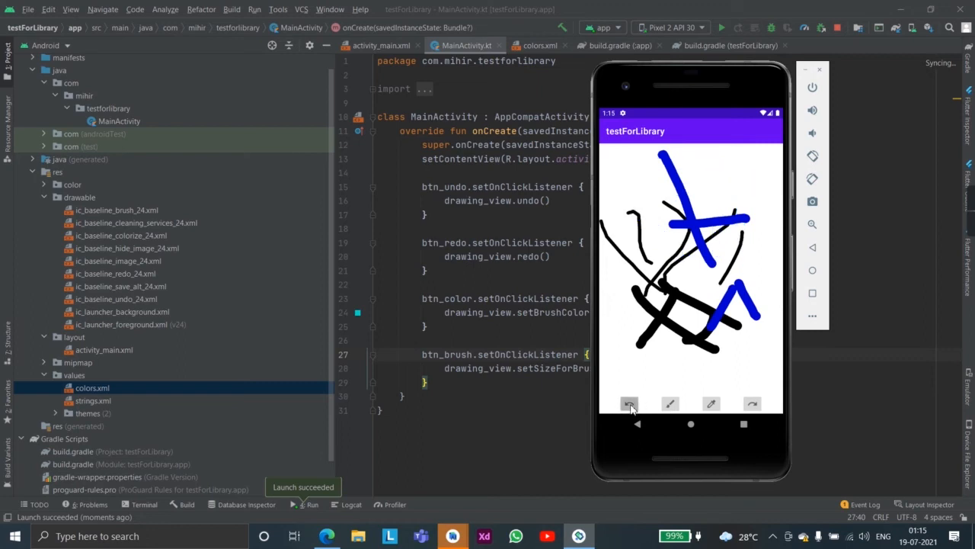
pyautogui.click(628, 404)
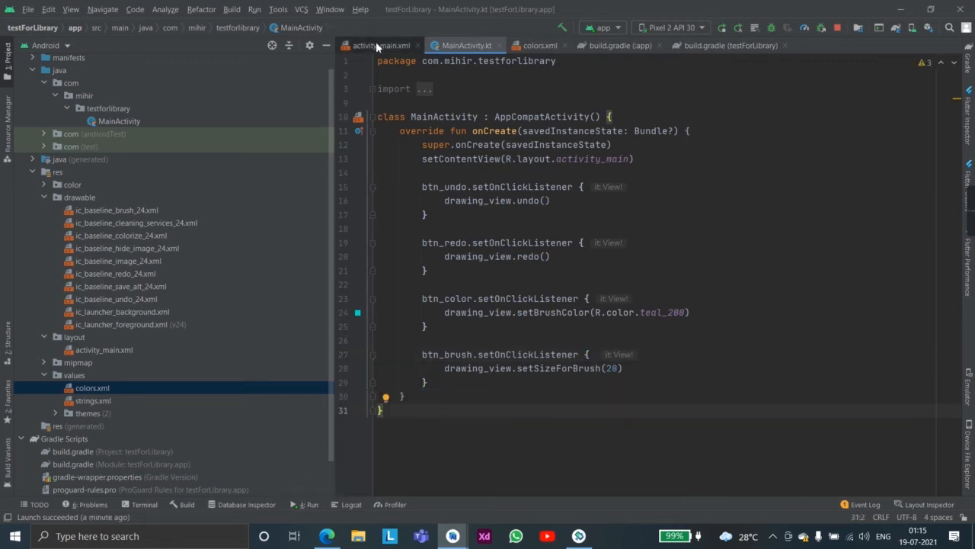
# Rename imageButton5 in activity_main.xml to btn_clearscreen and confirm the refactor.
pyautogui.click(379, 46)
pyautogui.write('btn_clearscreen')
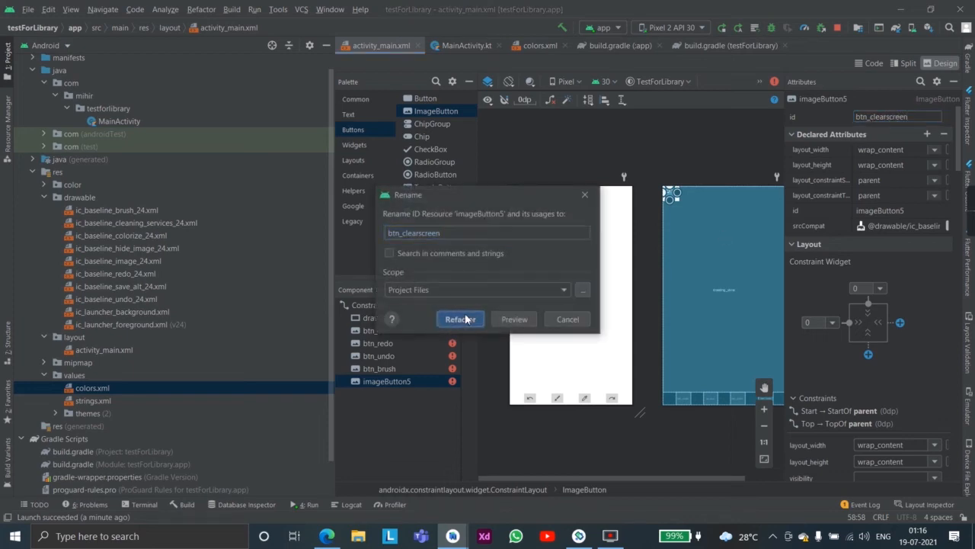
pyautogui.click(461, 319)
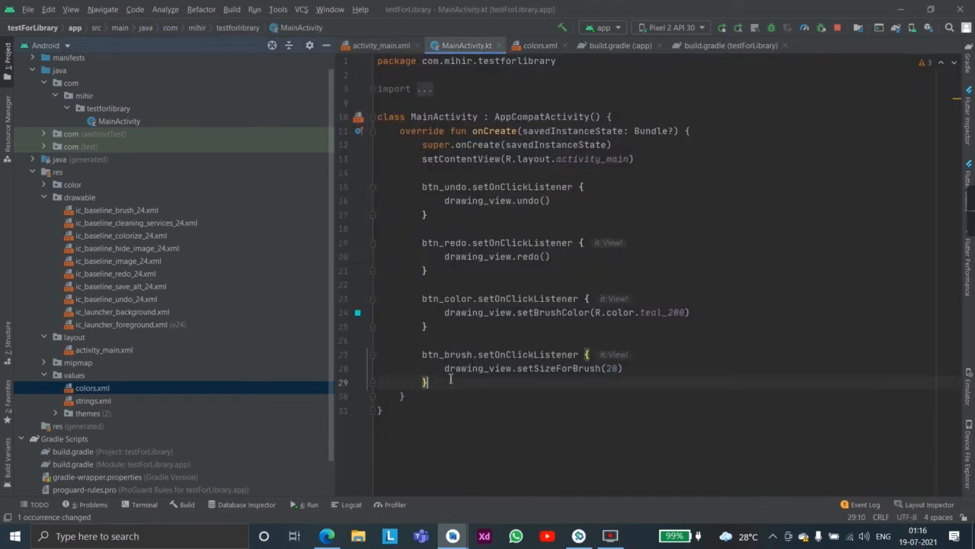
# Add a btn_clearscreen listener calling drawing_view.clearDrawingBoard().
pyautogui.write('btn_clearscreen.')
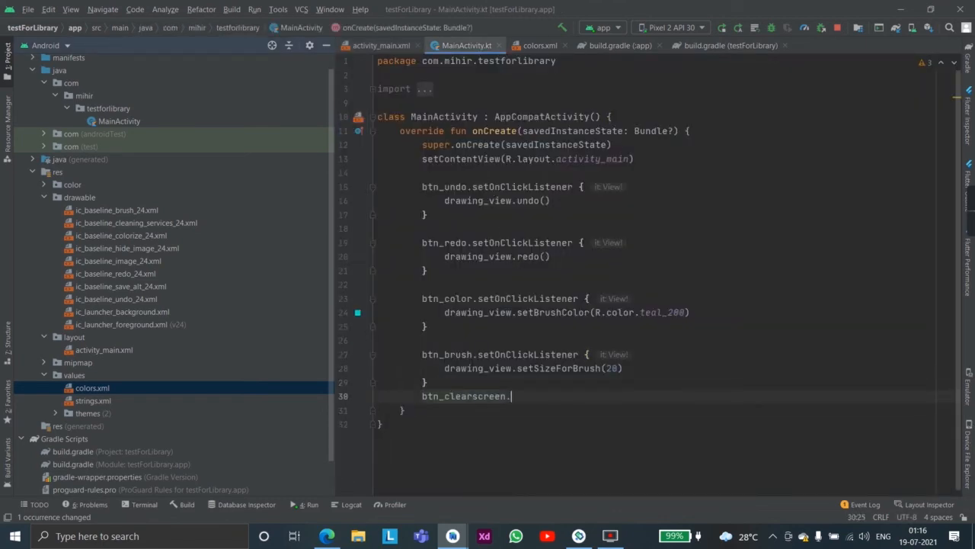
pyautogui.write('setOnClickListener {')
pyautogui.write('drawerToggl')
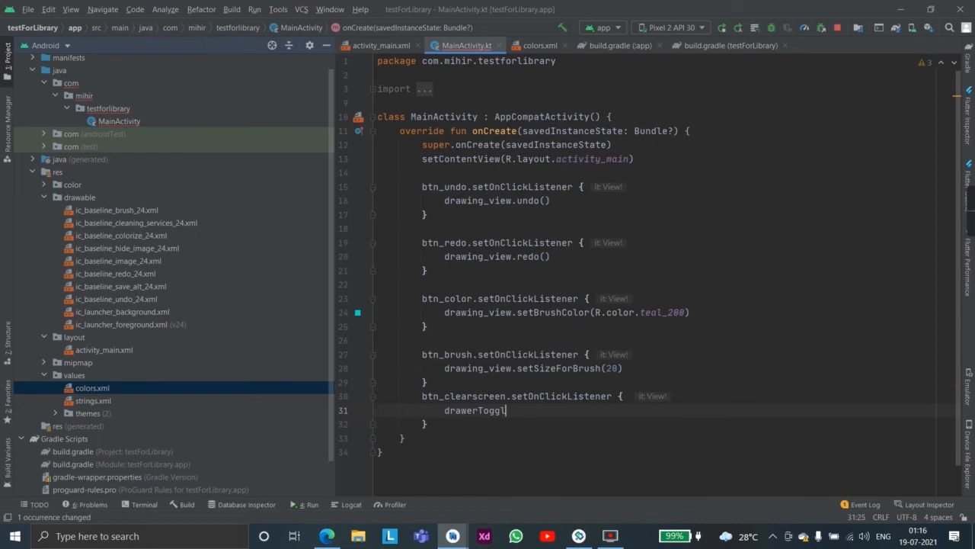
pyautogui.write('drawing_view.clearDrawingBoard(')
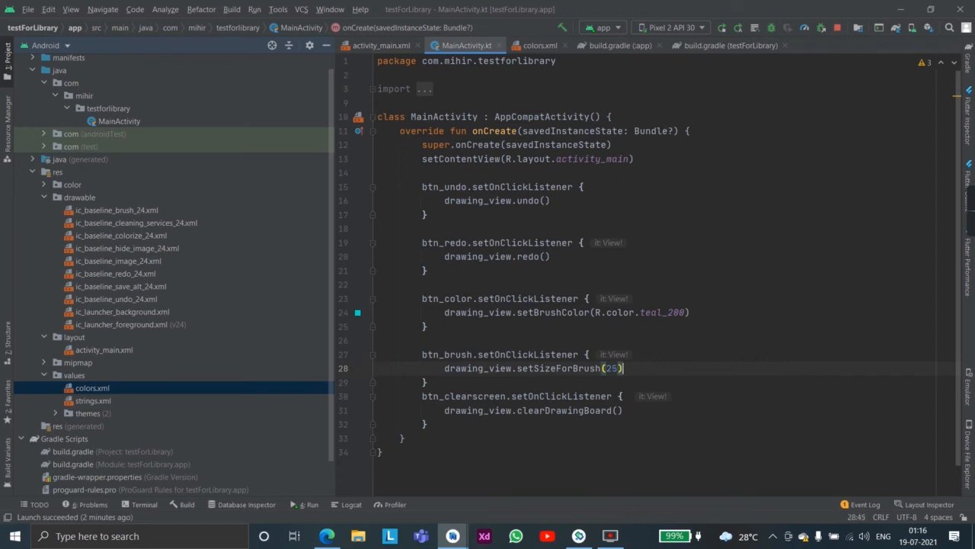
# Add drawing_view.setBrushAlpha(100) with 0-255 range comments and set brush size to 25.
pyautogui.write('drawing_view')
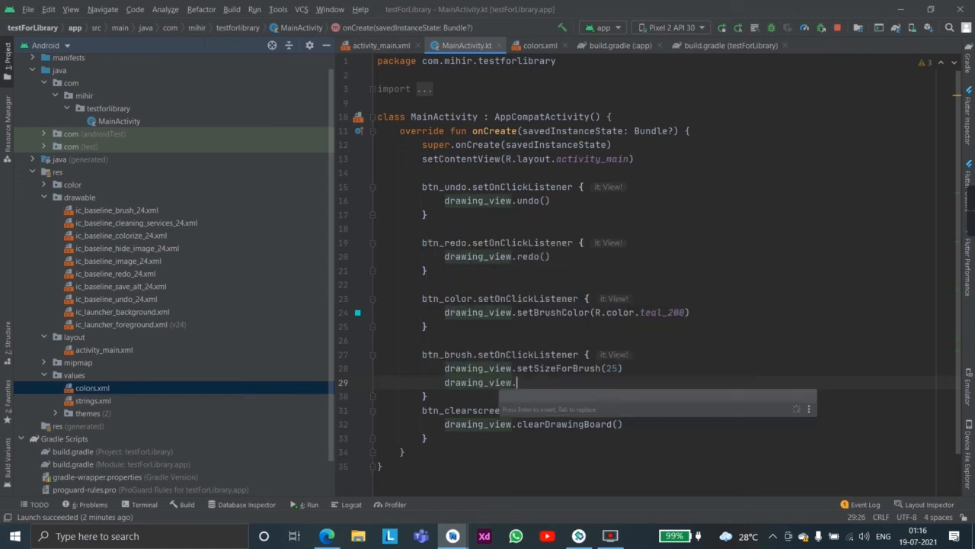
pyautogui.write('.')
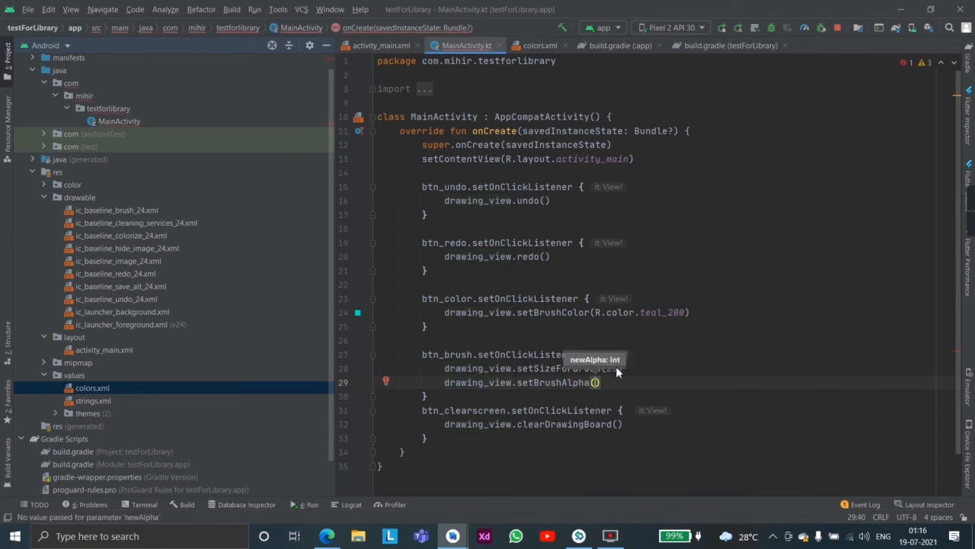
pyautogui.write('100')
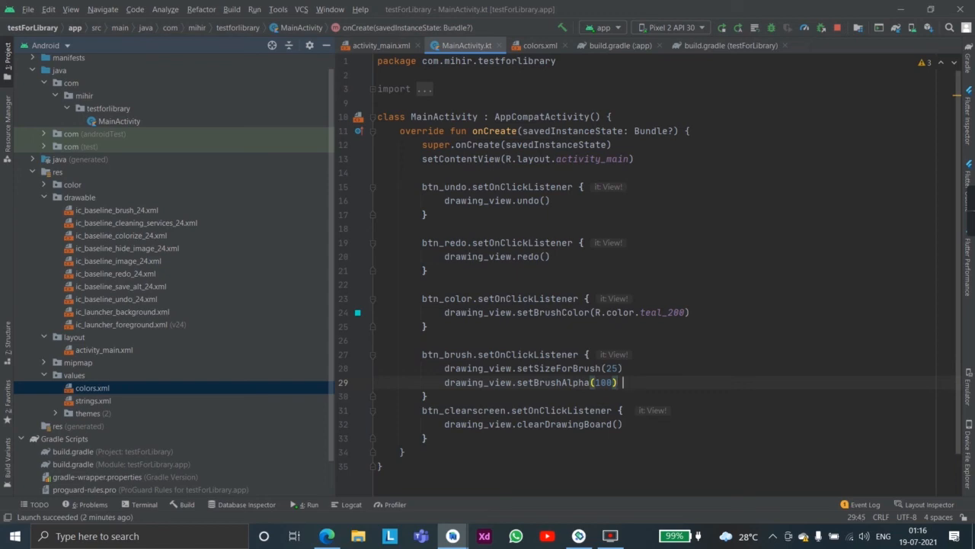
pyautogui.write('1')
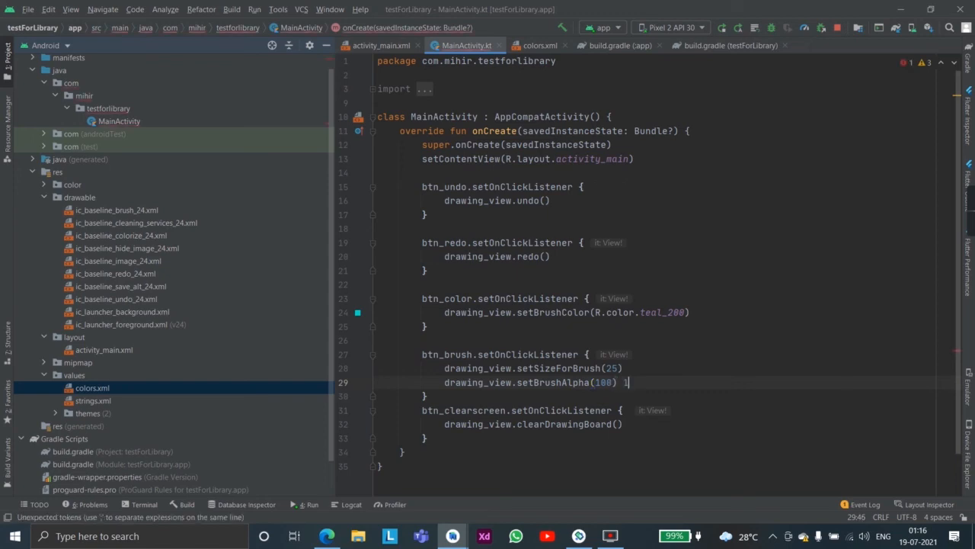
pyautogui.press('Backspace')
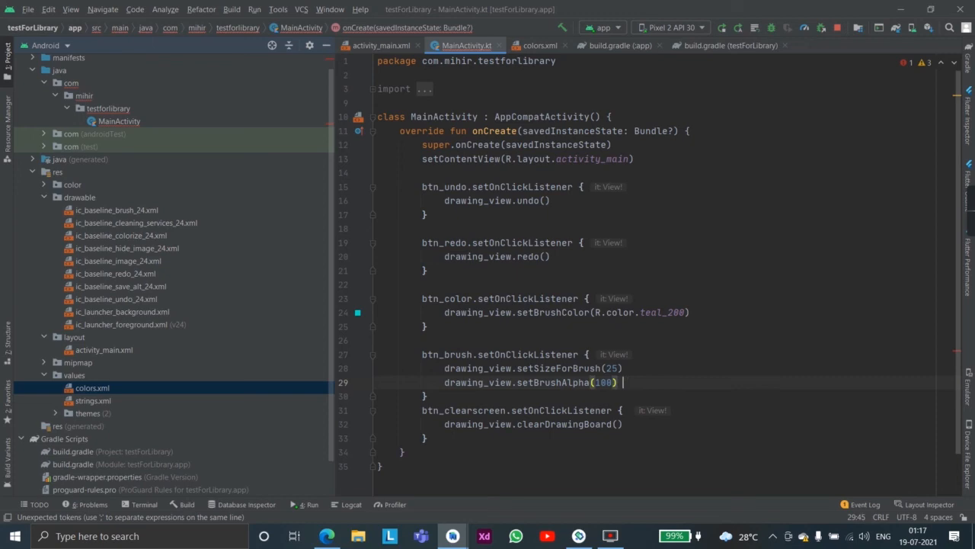
pyautogui.write('//8')
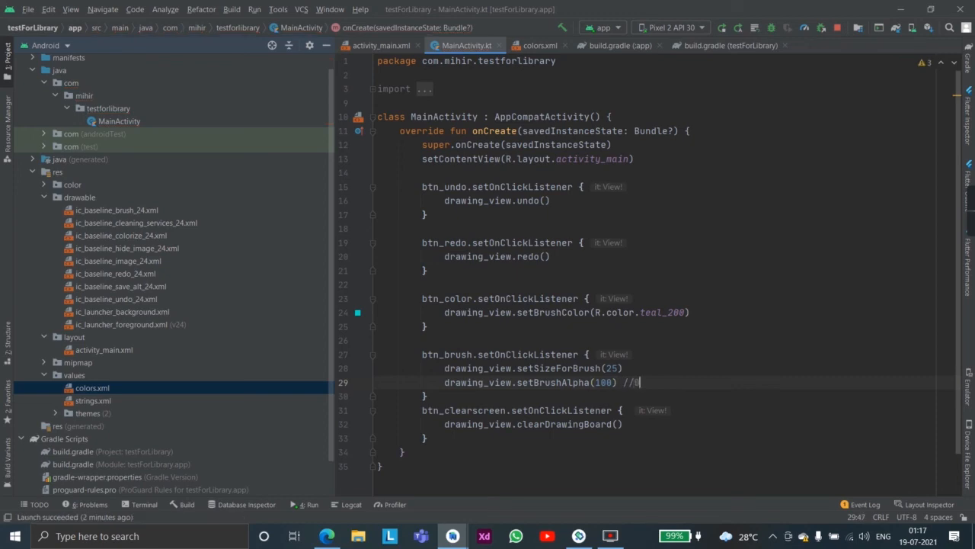
pyautogui.write('-255')
pyautogui.click(665, 369)
pyautogui.write('//')
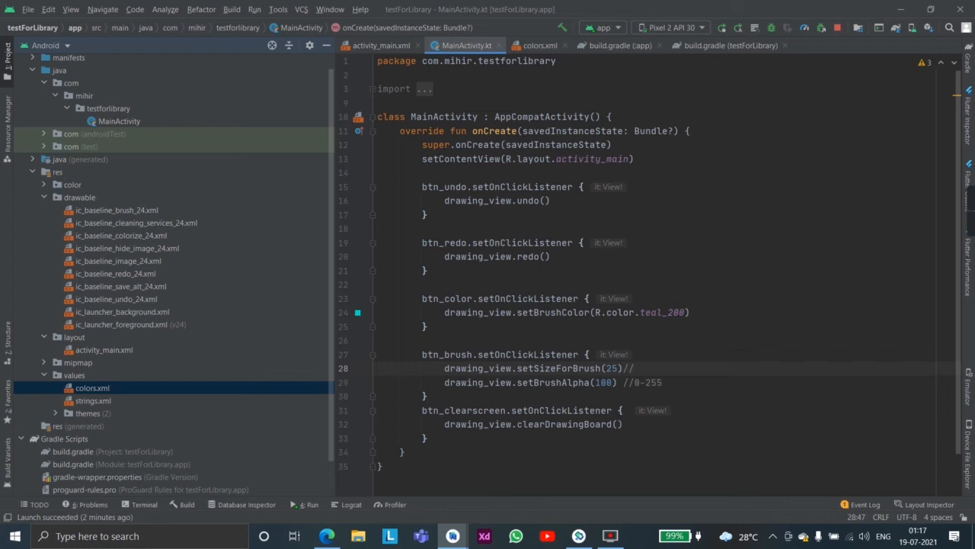
pyautogui.write('0-')
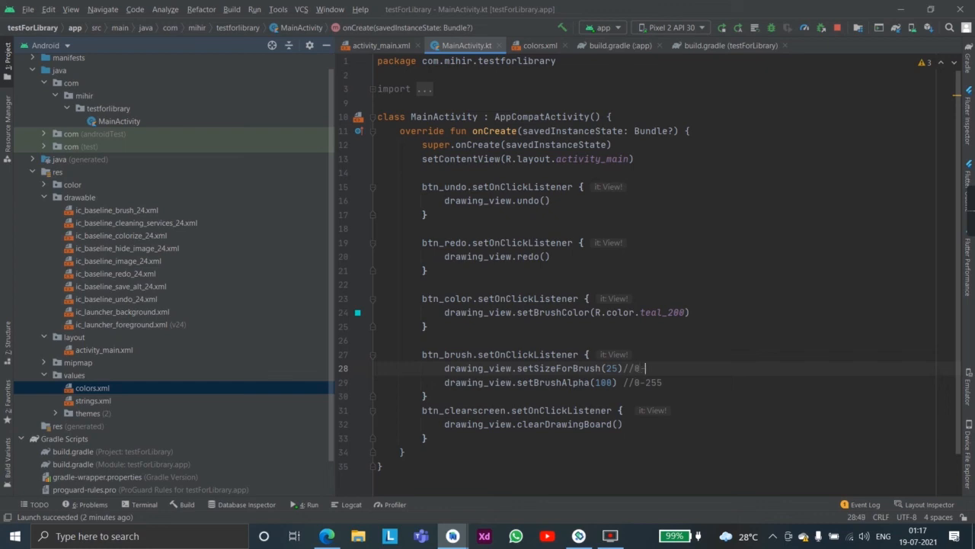
pyautogui.write('5')
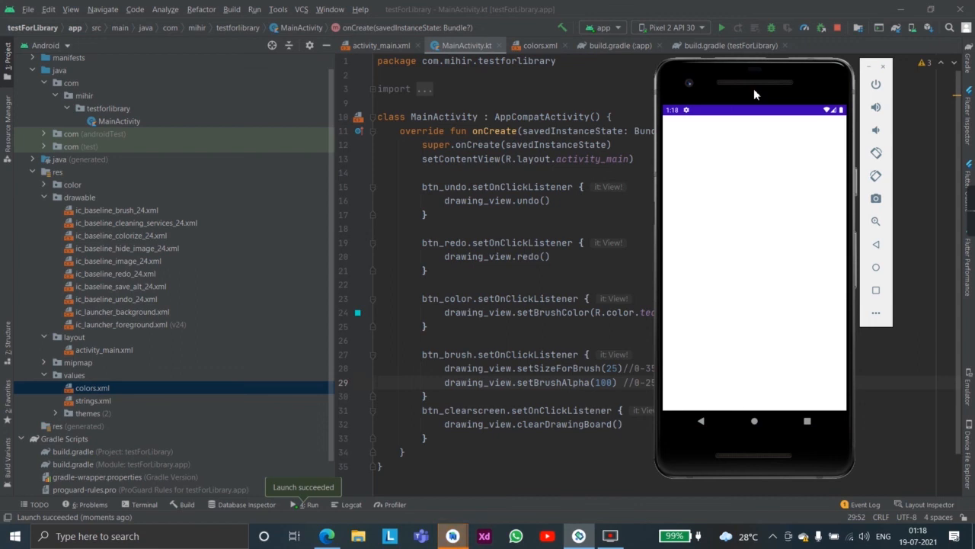
# Test clearing the board and redo with translucent strokes on the emulator, then view the DrawingCanvas README.
pyautogui.moveTo(689, 244); pyautogui.dragTo(747, 313)
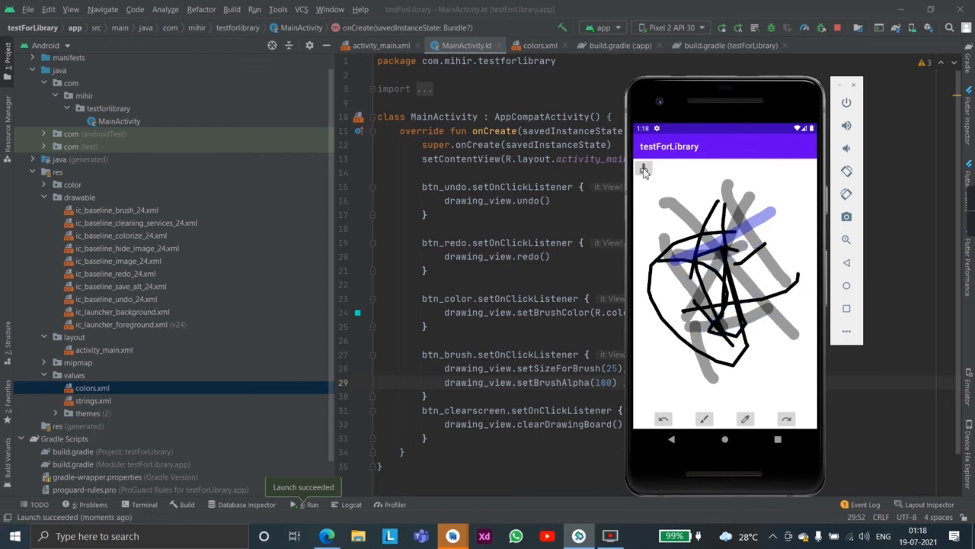
pyautogui.click(786, 418)
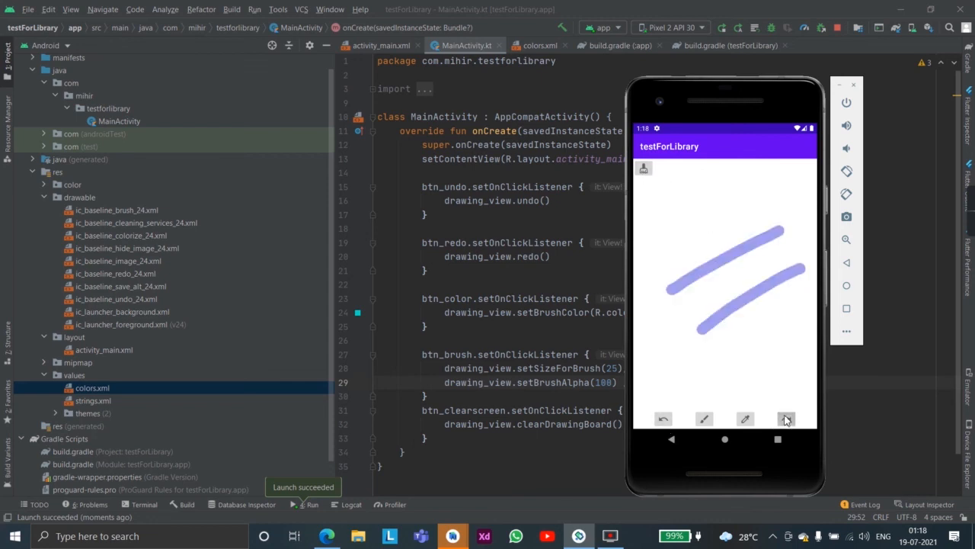
pyautogui.click(665, 418)
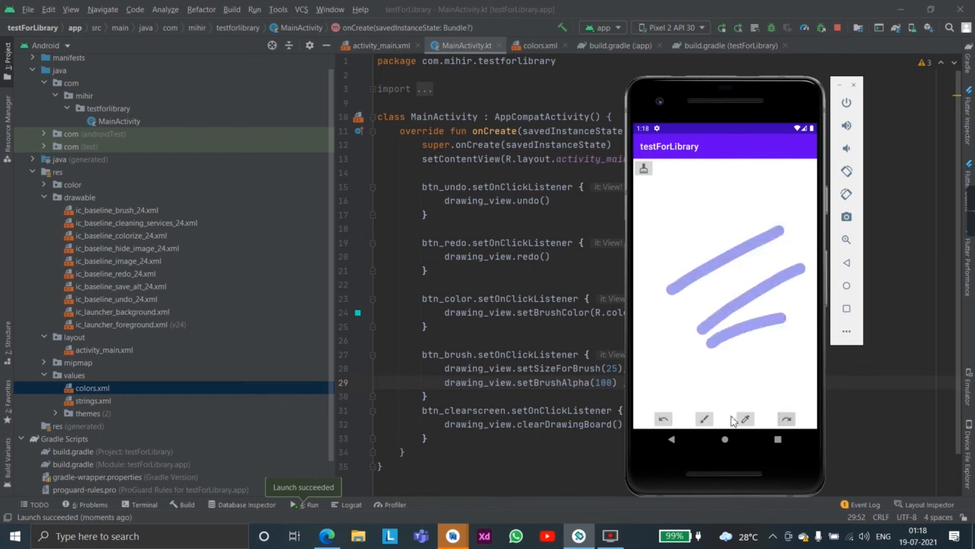
pyautogui.click(786, 419)
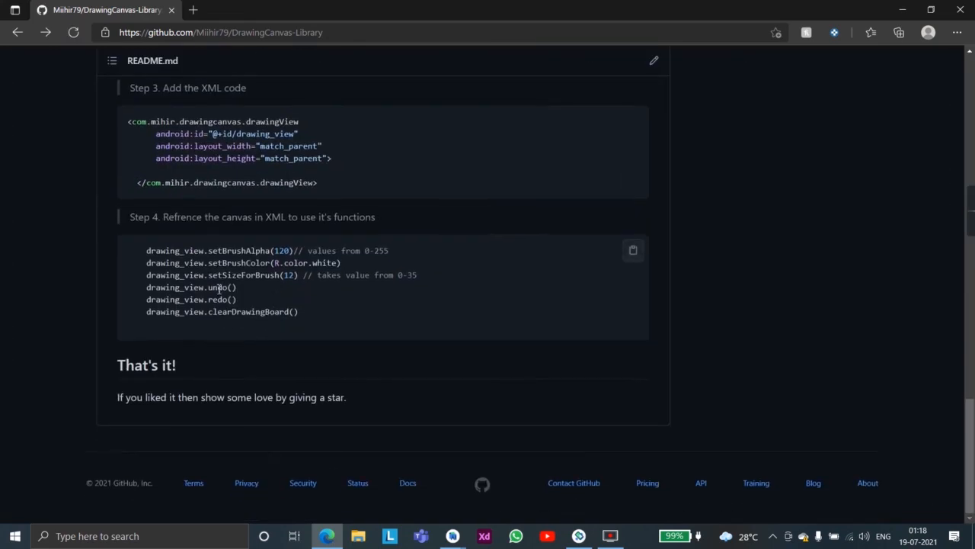
pyautogui.scroll(3)
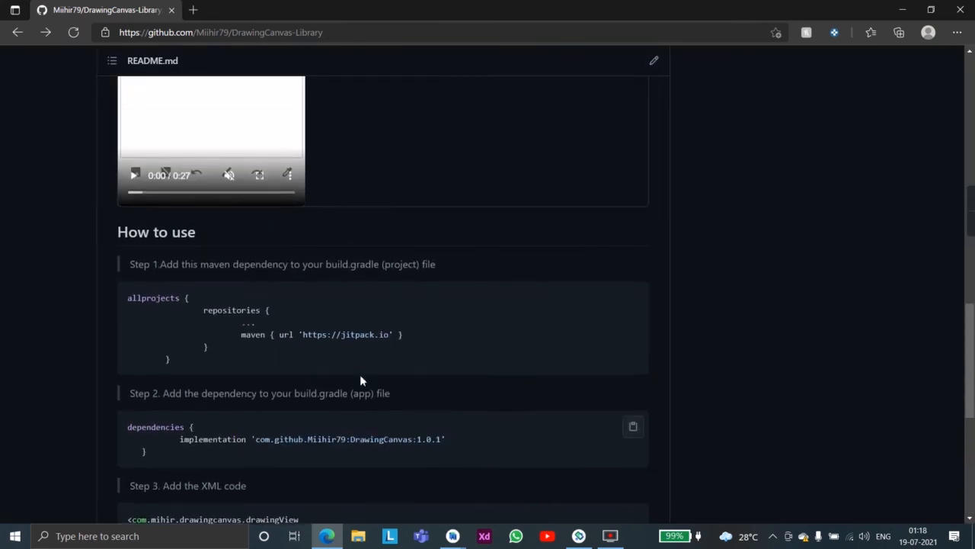